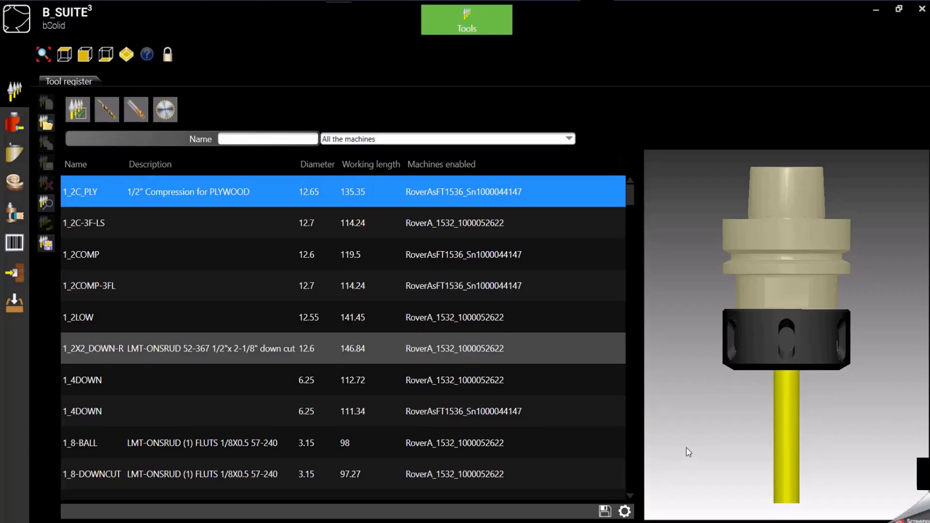
{"action": "mouse_move", "coordinate": [689, 447]}
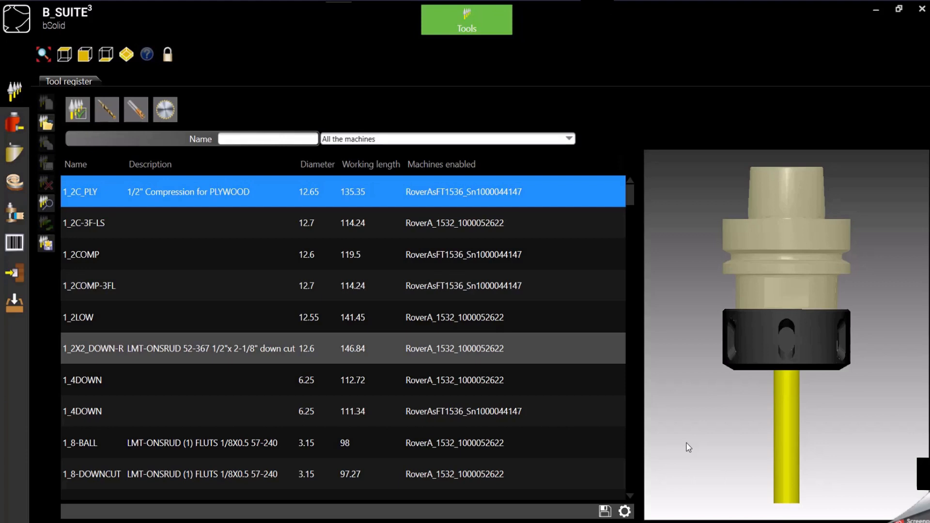
{"action": "mouse_move", "coordinate": [518, 172]}
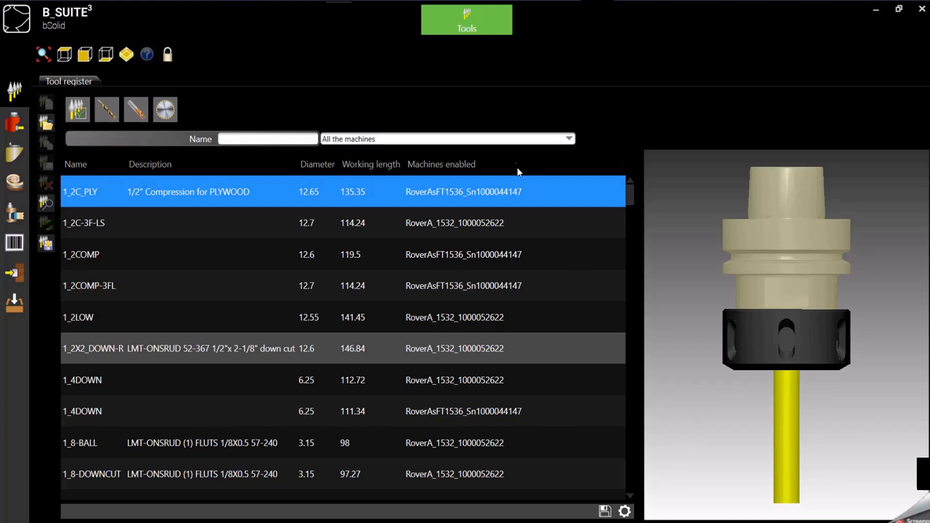
{"action": "mouse_move", "coordinate": [468, 58]}
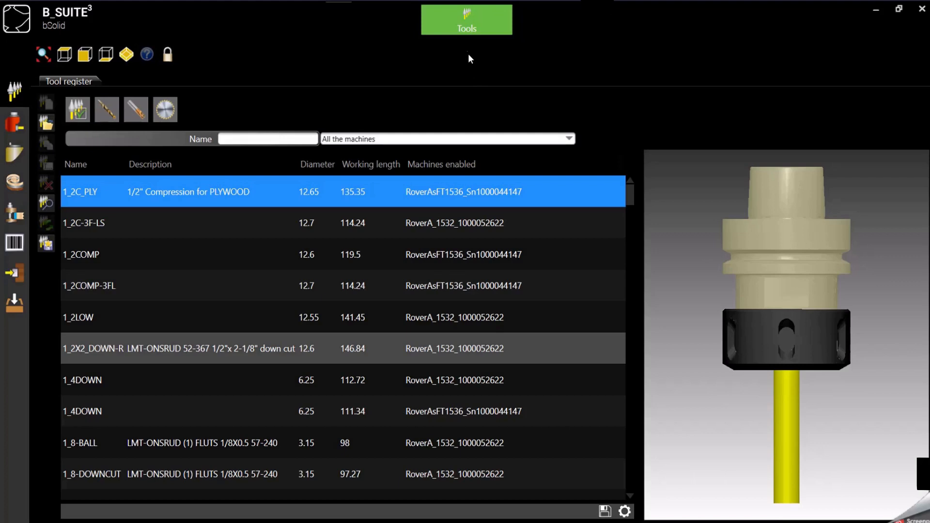
{"action": "mouse_move", "coordinate": [466, 25]}
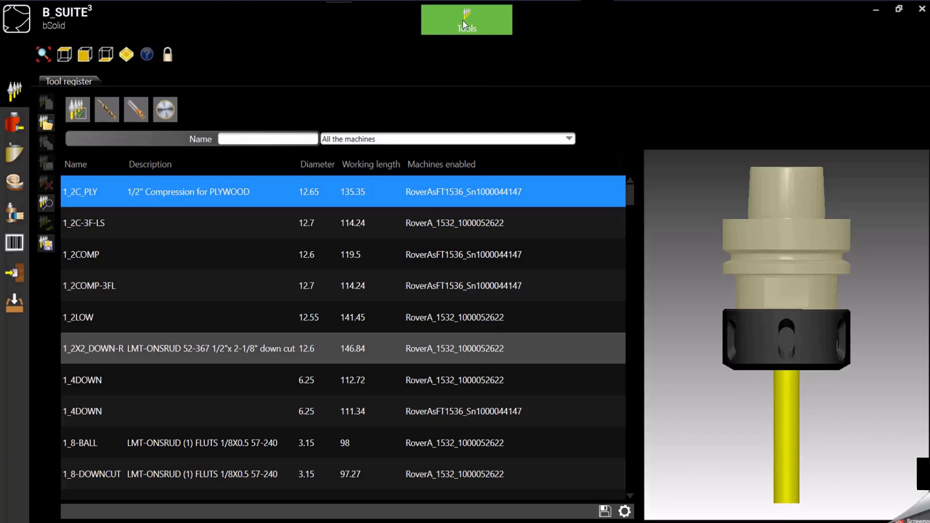
{"action": "left_click", "coordinate": [467, 20]}
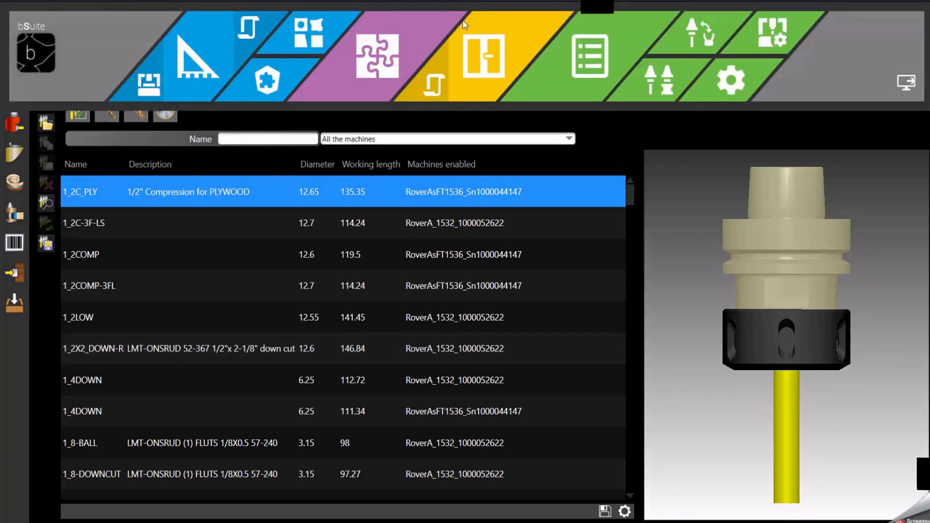
{"action": "mouse_move", "coordinate": [722, 53]}
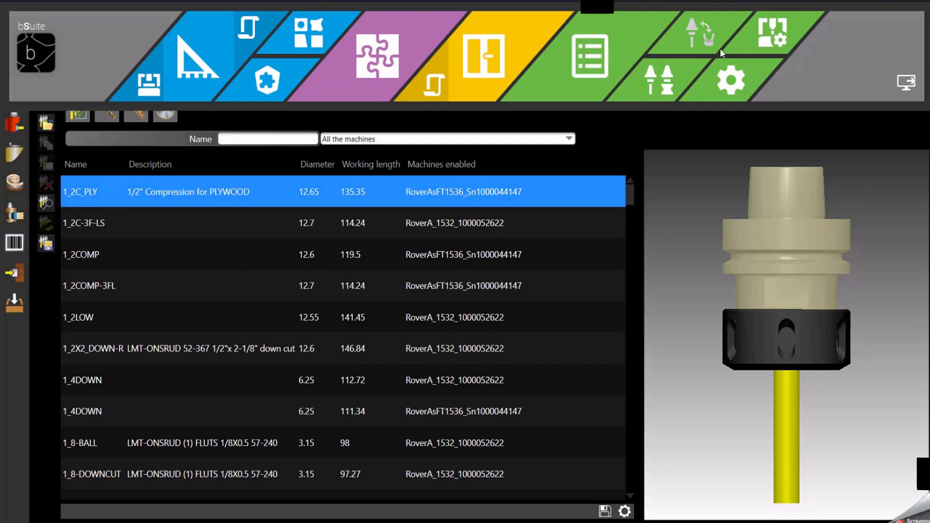
{"action": "mouse_move", "coordinate": [703, 35]}
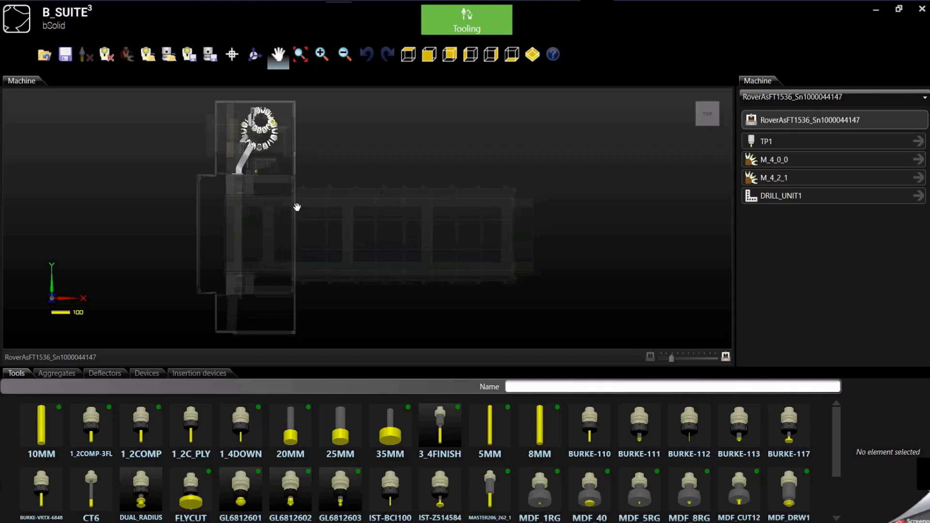
{"action": "mouse_move", "coordinate": [368, 209]}
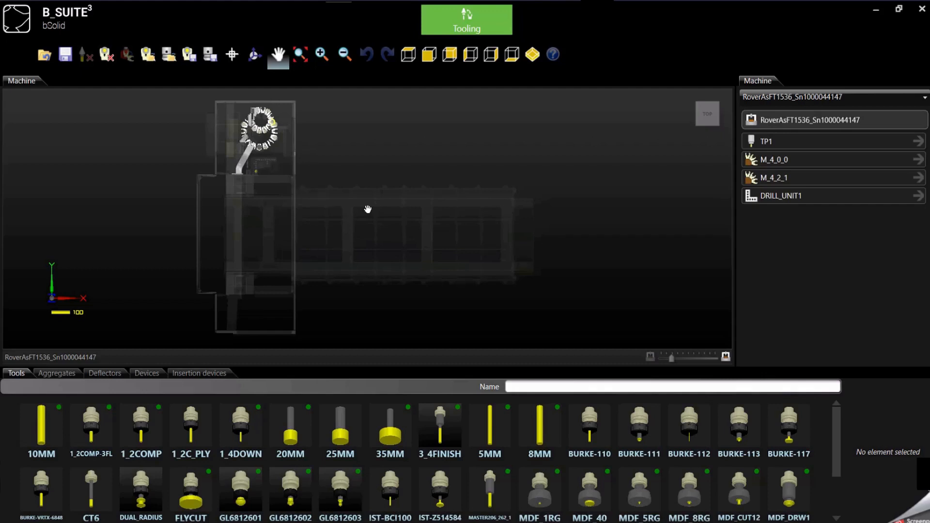
{"action": "left_click", "coordinate": [240, 427]}
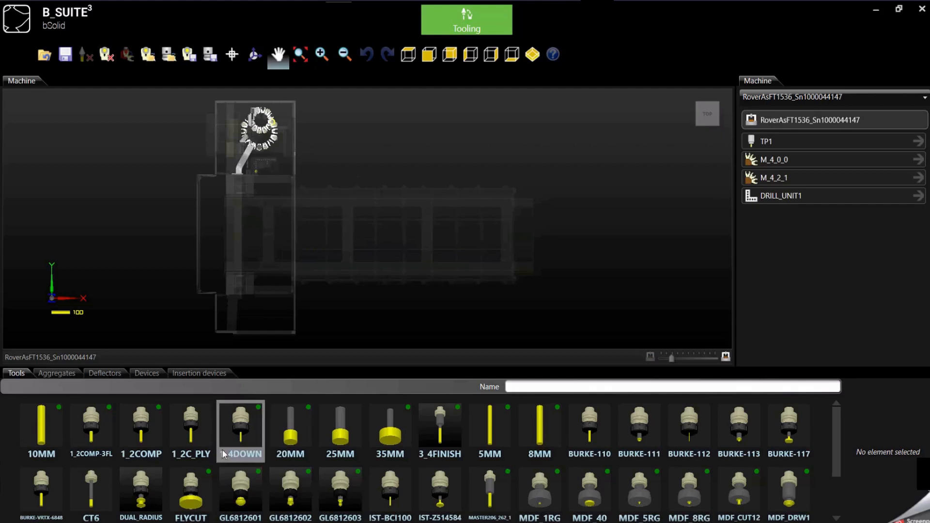
{"action": "left_click", "coordinate": [489, 428]}
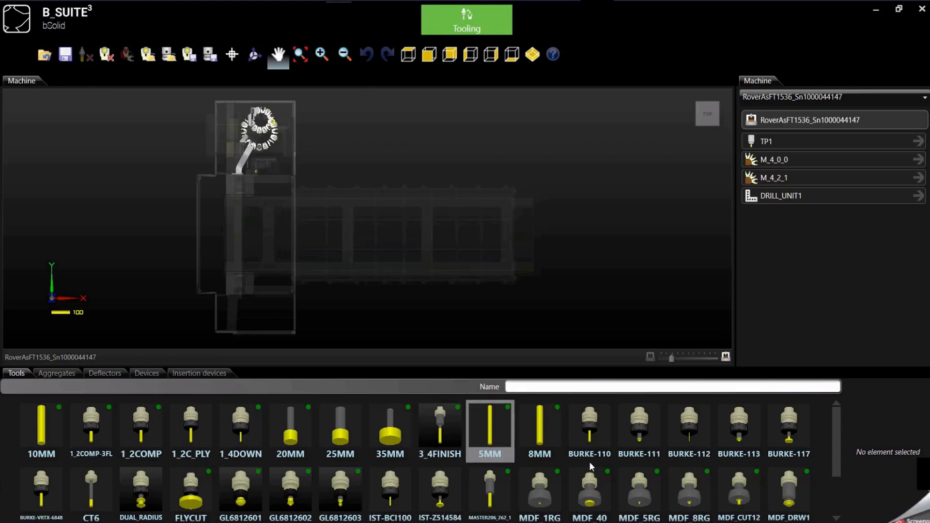
{"action": "left_click", "coordinate": [141, 430]}
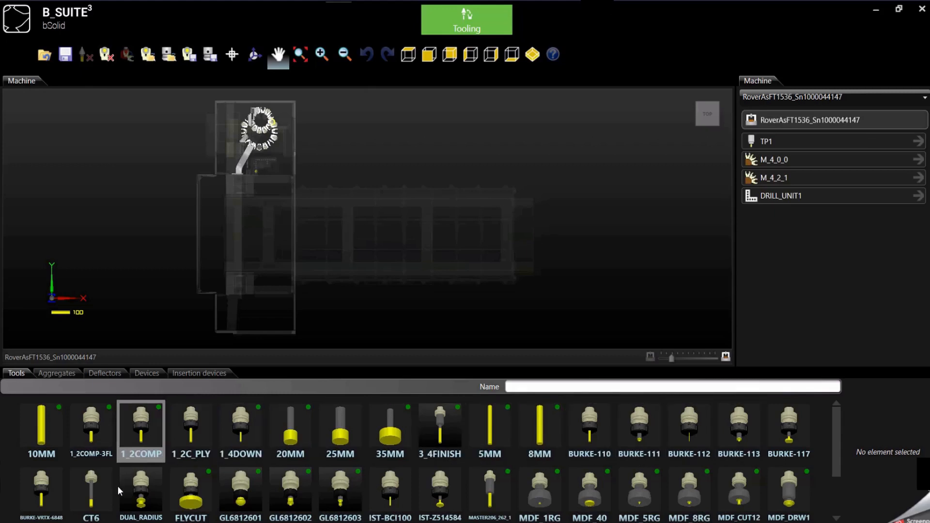
{"action": "left_click", "coordinate": [290, 491]}
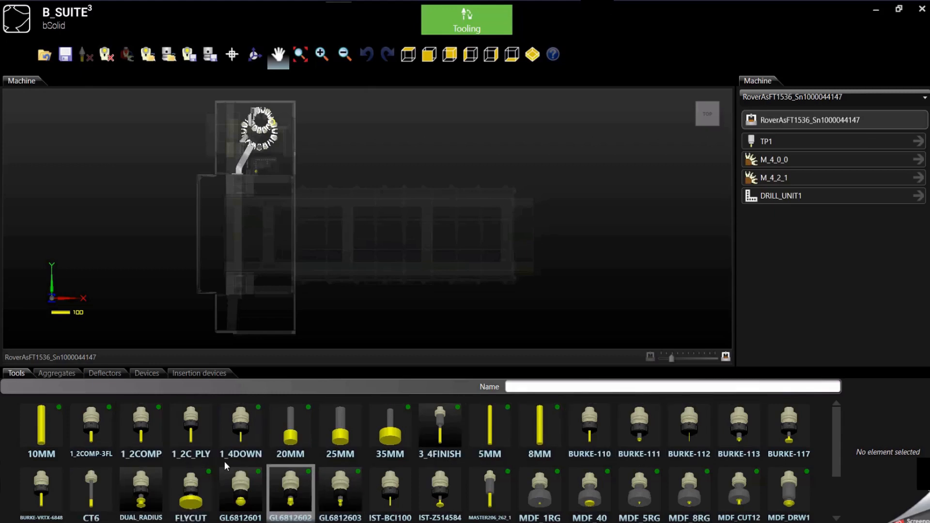
{"action": "left_click", "coordinate": [141, 426]}
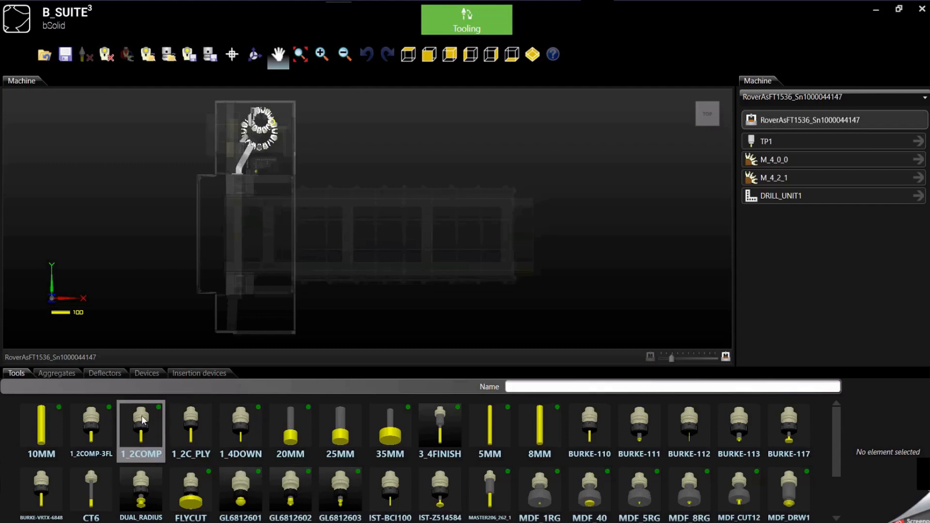
{"action": "left_click", "coordinate": [241, 428]}
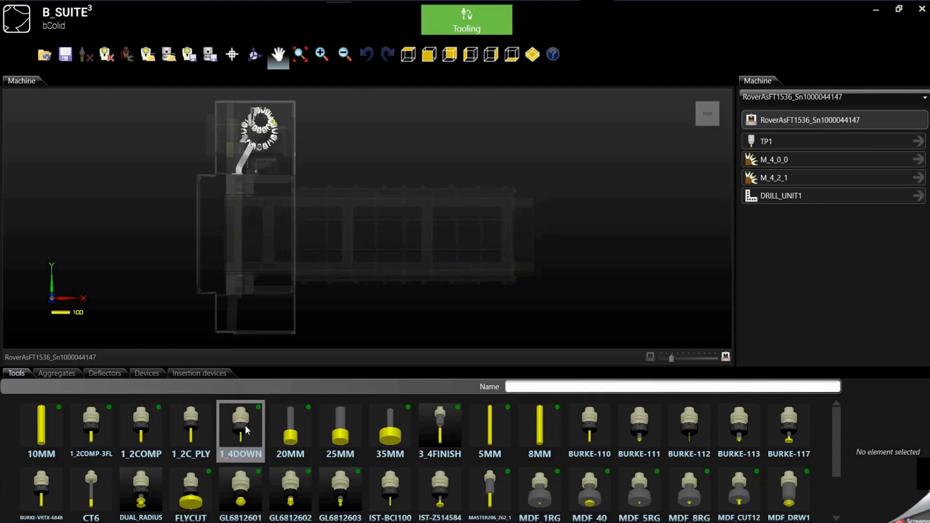
{"action": "mouse_move", "coordinate": [253, 422]}
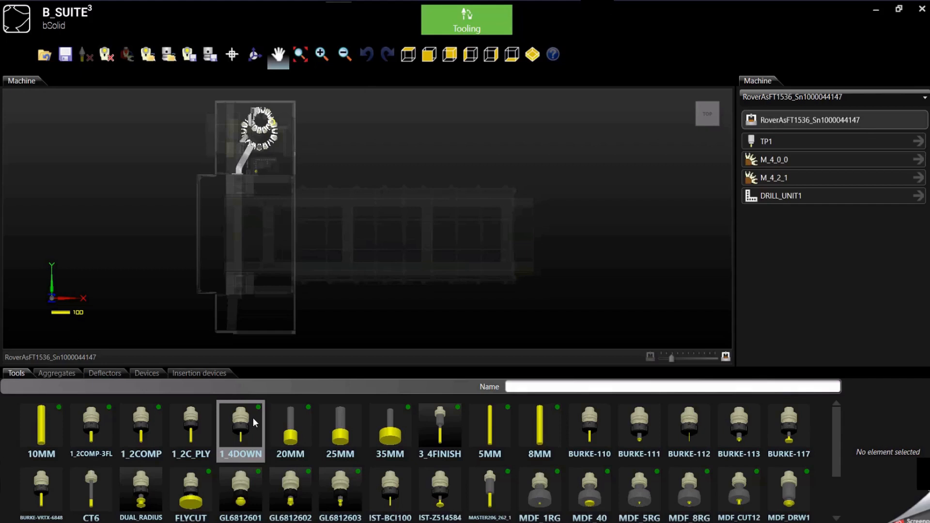
{"action": "left_click", "coordinate": [290, 492]}
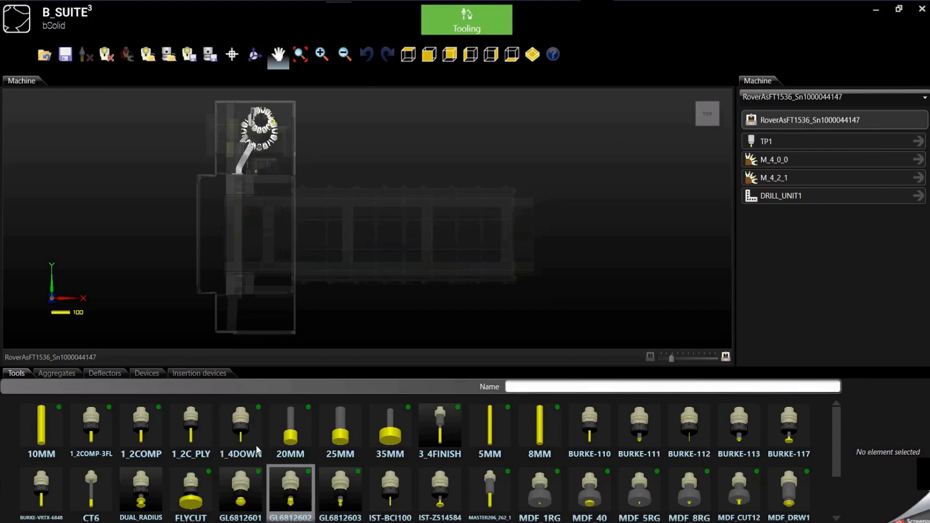
{"action": "left_click", "coordinate": [241, 427]}
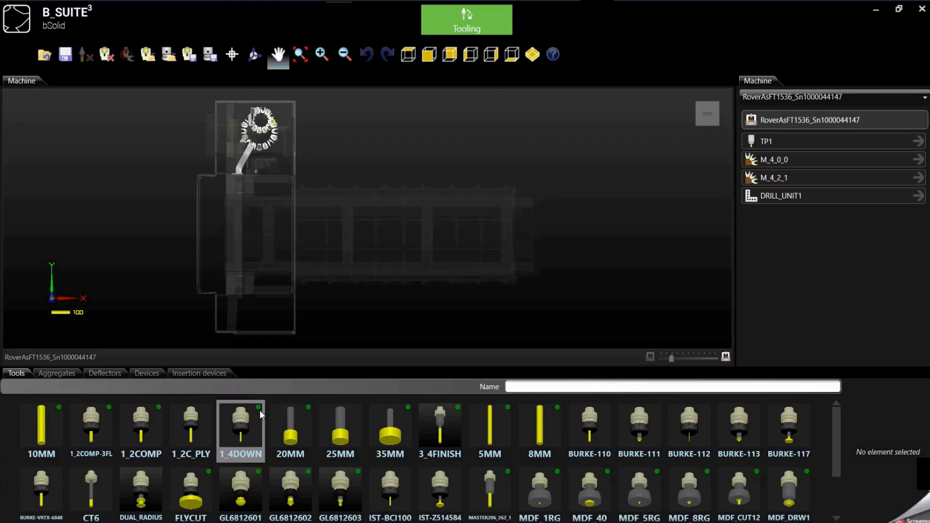
{"action": "left_click", "coordinate": [802, 159]}
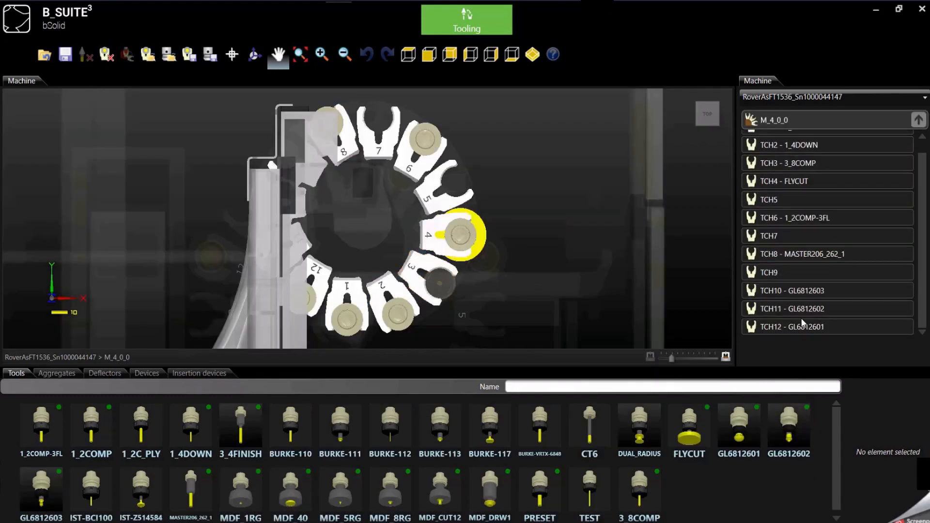
{"action": "left_click", "coordinate": [918, 119]}
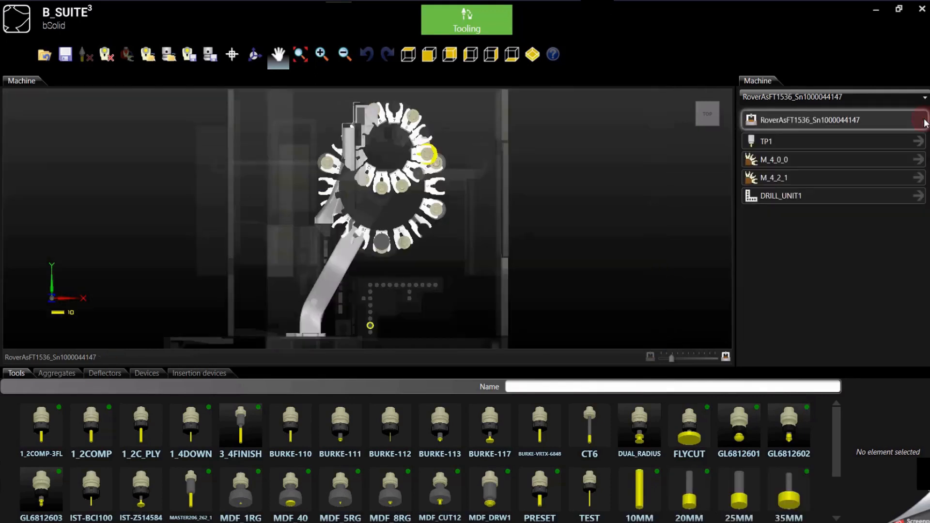
{"action": "left_click", "coordinate": [773, 177]}
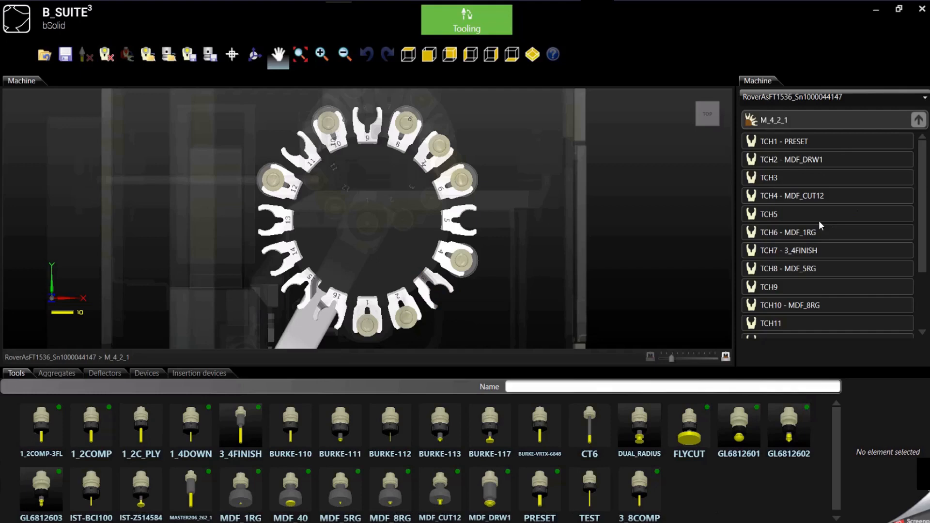
{"action": "left_click", "coordinate": [825, 326]}
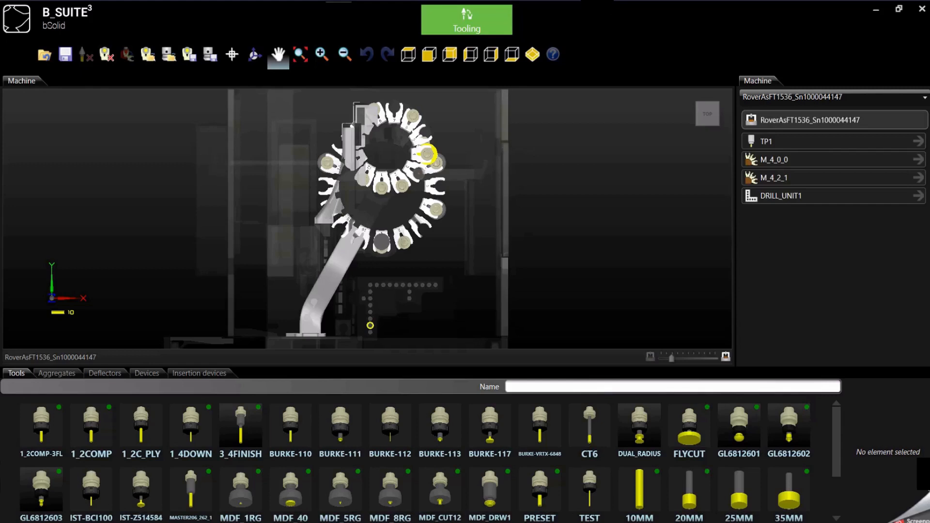
Fill DRILL_UNIT1 spindles T11–T21 with 5MM tools, 20MM on T16, 10MM on T17.
{"action": "left_click", "coordinate": [780, 196]}
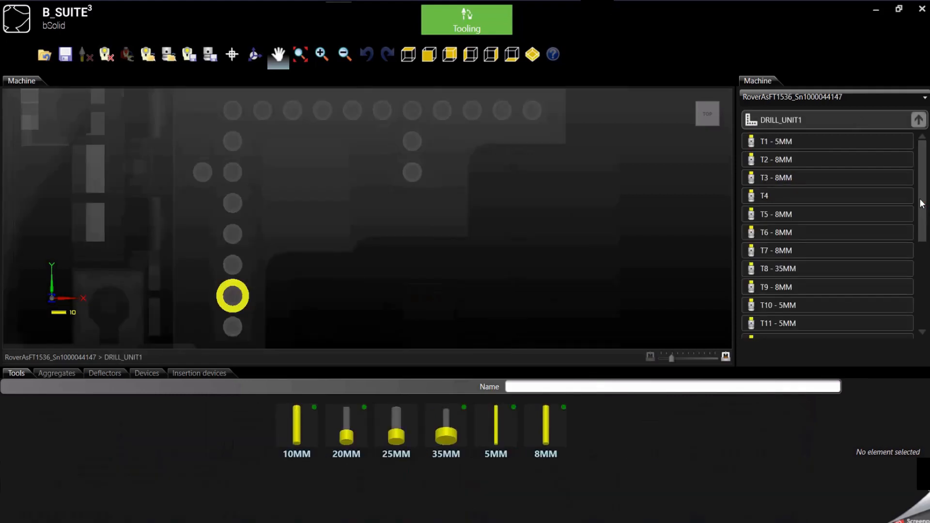
{"action": "scroll", "scroll_direction": "down", "scroll_amount": 3}
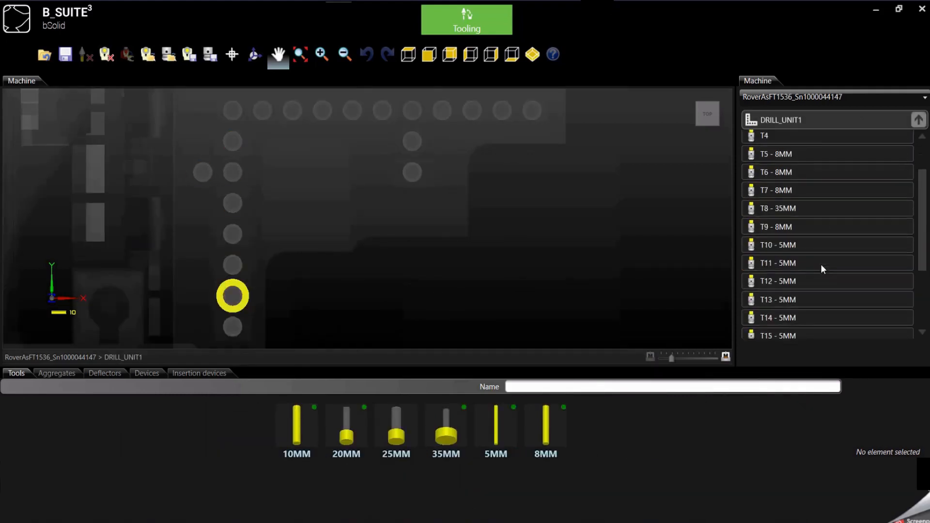
{"action": "left_click", "coordinate": [777, 308]}
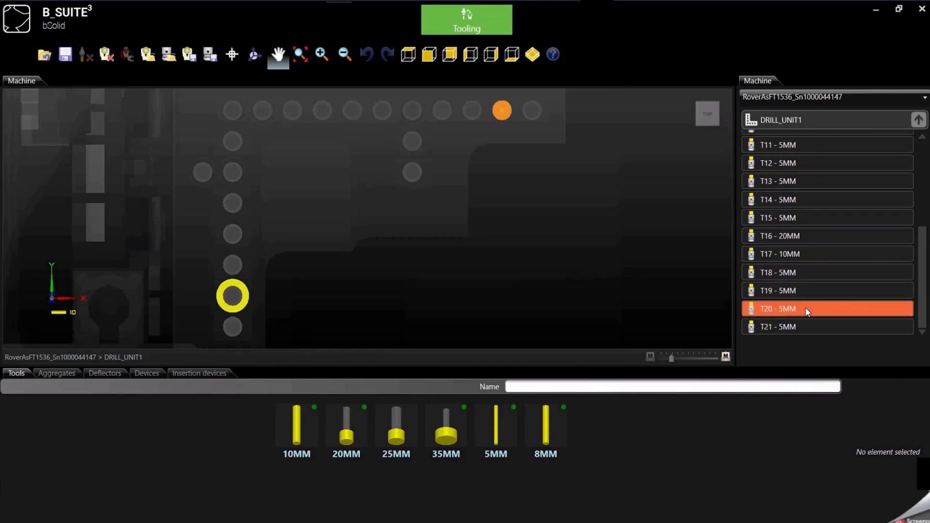
{"action": "left_click", "coordinate": [778, 217]}
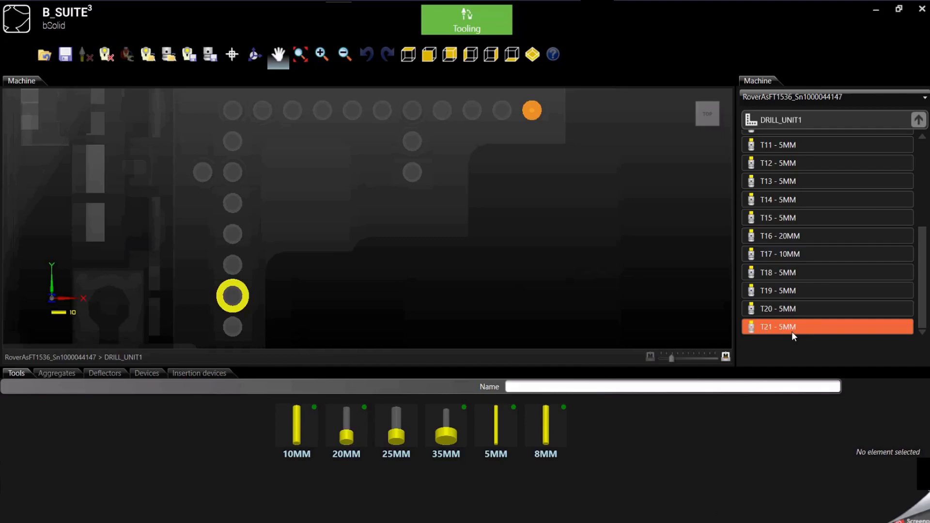
{"action": "mouse_move", "coordinate": [769, 340]}
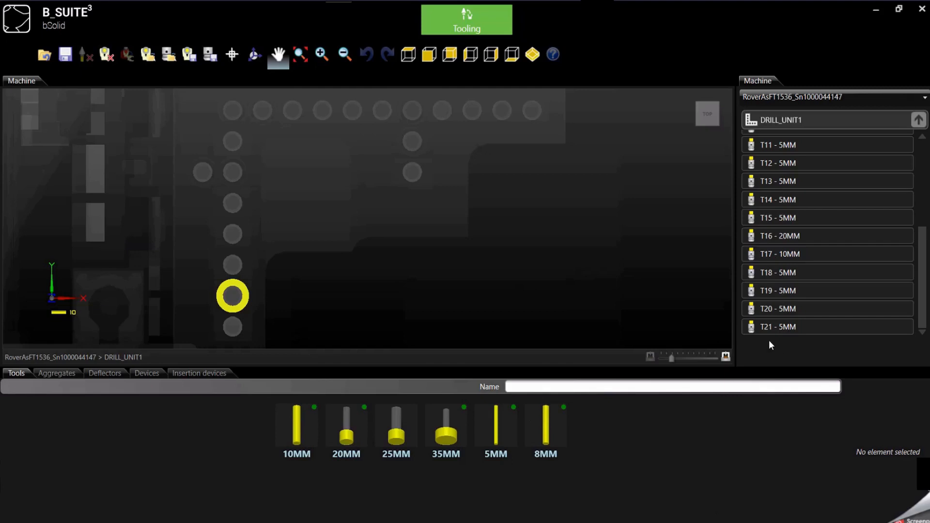
{"action": "mouse_move", "coordinate": [775, 343]}
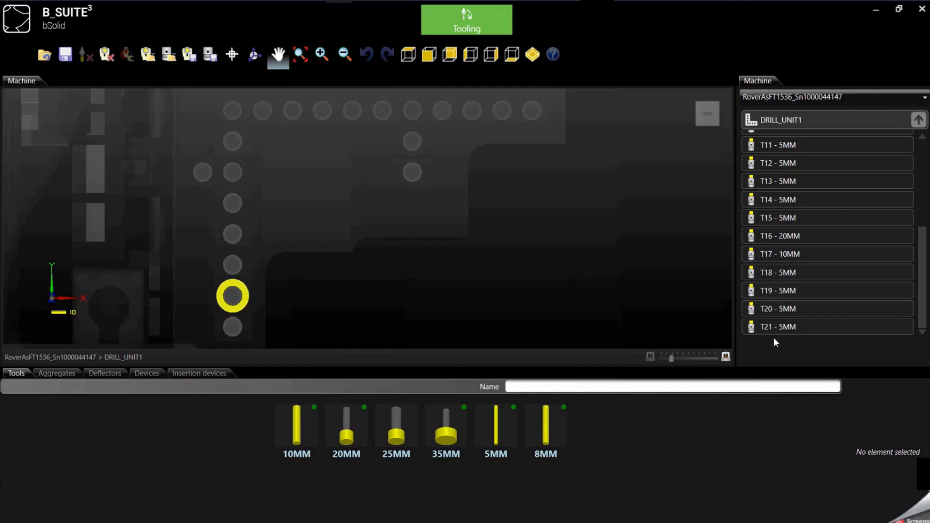
{"action": "mouse_move", "coordinate": [759, 346]}
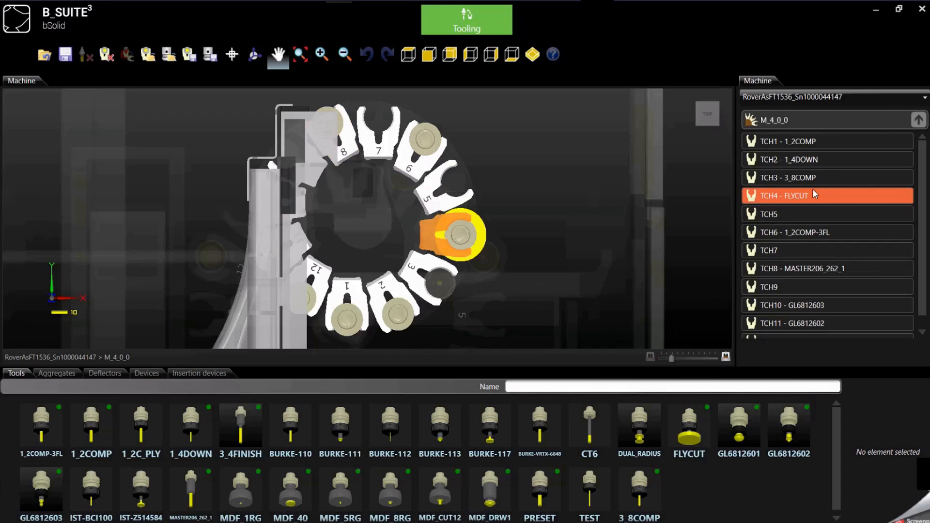
Show magazine M_4_0_0 and select its empty pocket TCH3.
{"action": "left_click", "coordinate": [788, 177]}
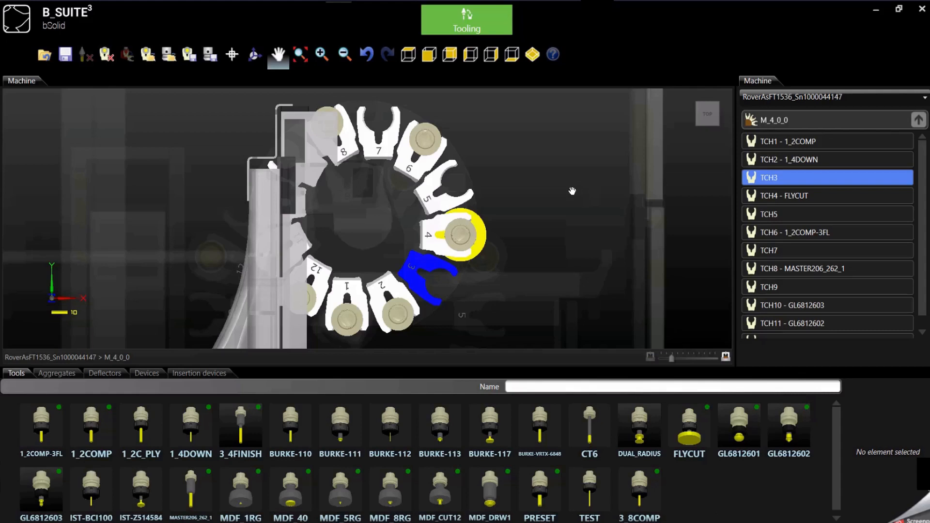
{"action": "mouse_move", "coordinate": [469, 291]}
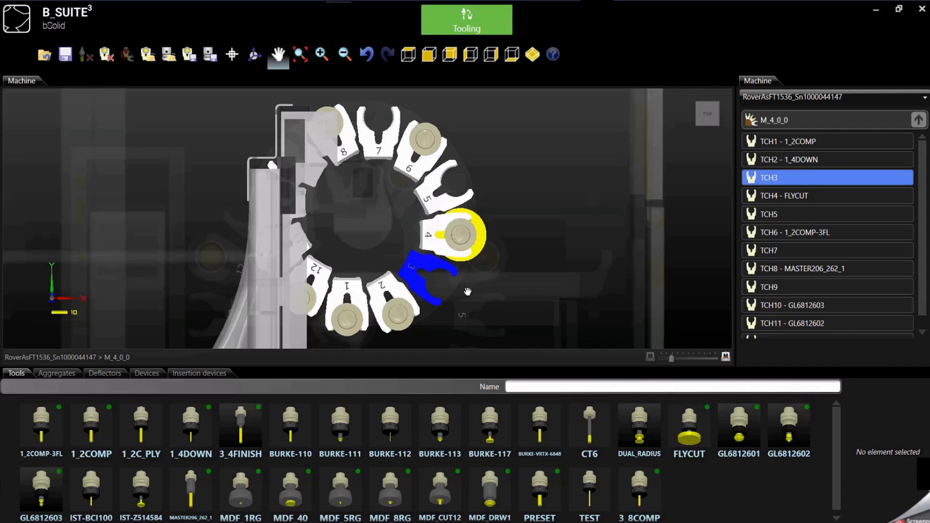
Preview the BURKE-110 and TEST tools, then view BURKE-111's details.
{"action": "left_click", "coordinate": [290, 427]}
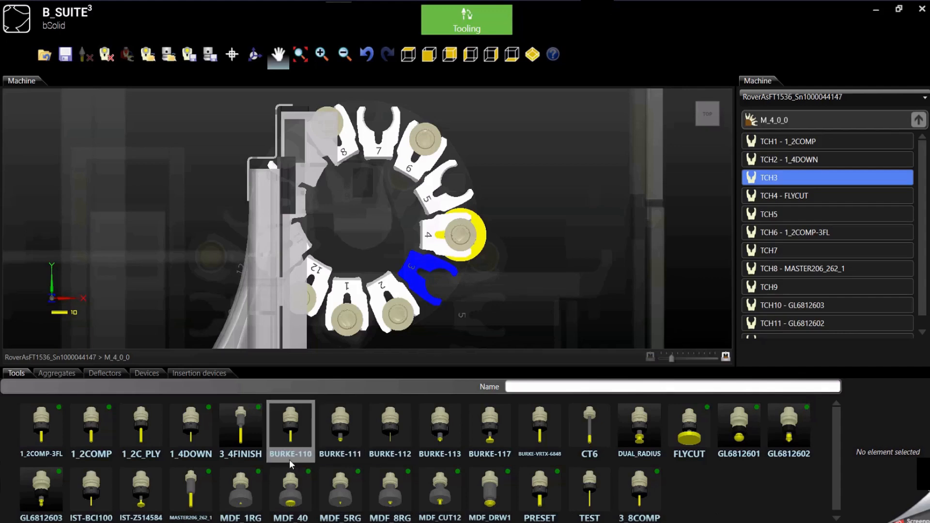
{"action": "left_click", "coordinate": [589, 486]}
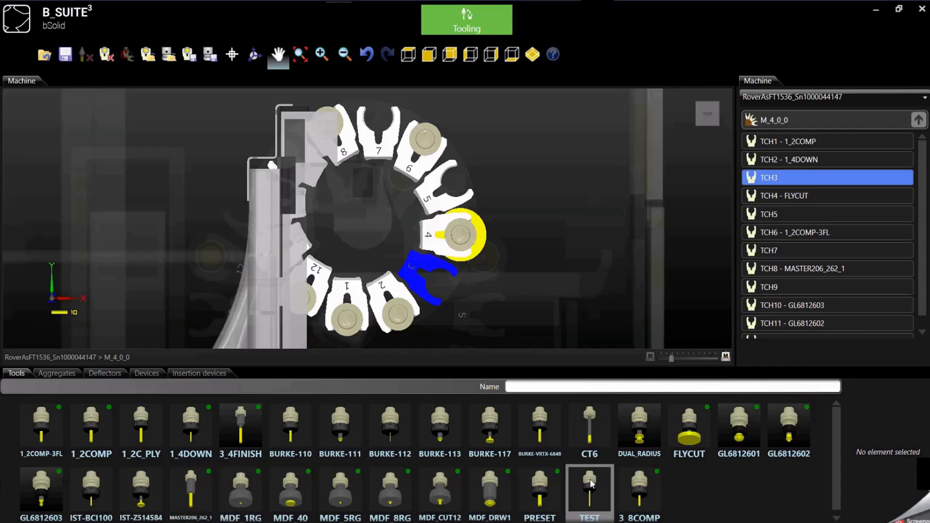
{"action": "left_click", "coordinate": [340, 427]}
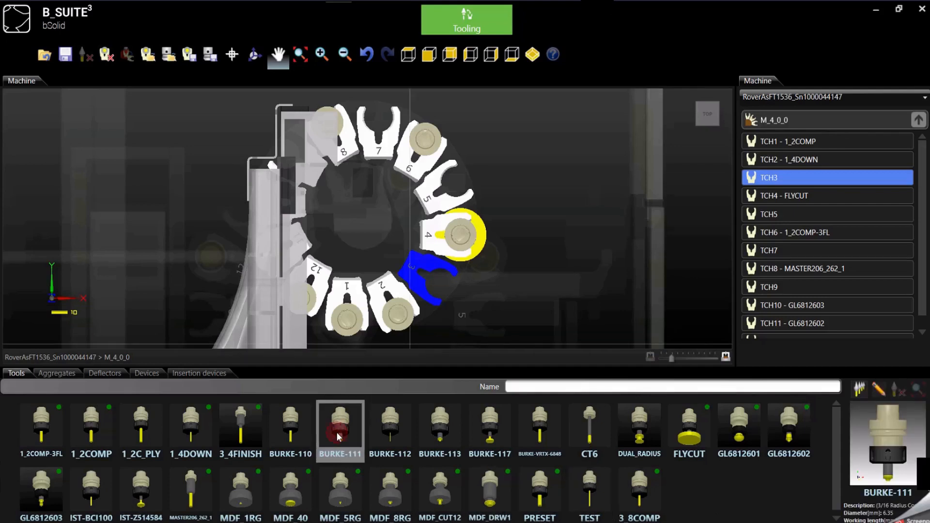
{"action": "left_click", "coordinate": [341, 426]}
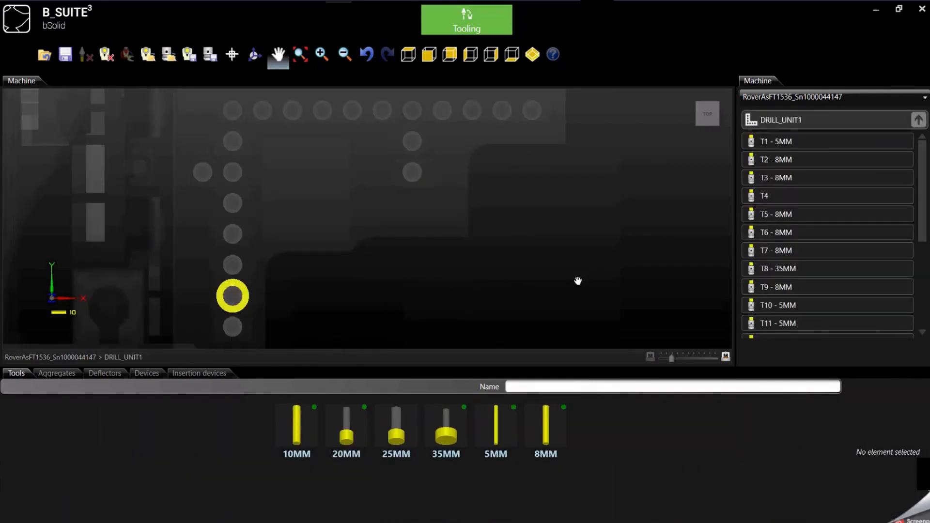
{"action": "mouse_move", "coordinate": [201, 280]}
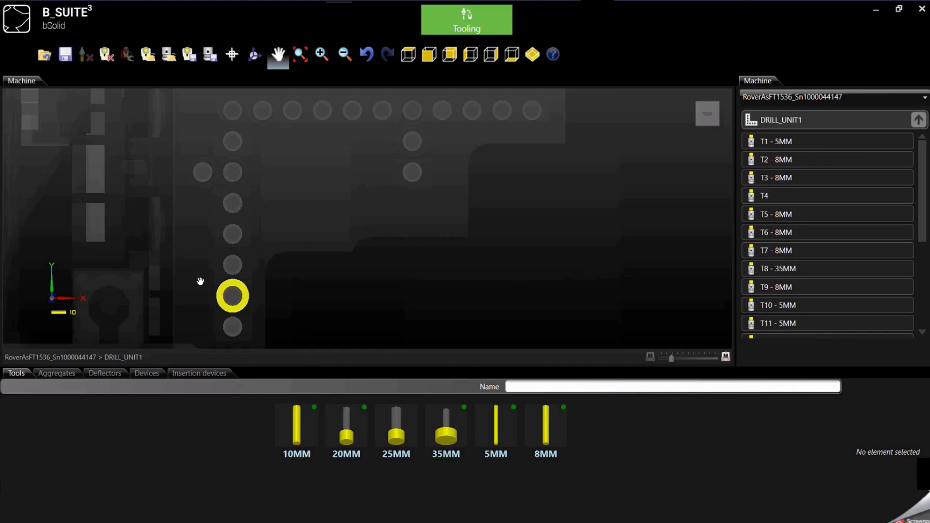
Reselect DRILL_UNIT1 to list spindles T1–T11, with T4 still empty.
{"action": "left_click", "coordinate": [776, 214]}
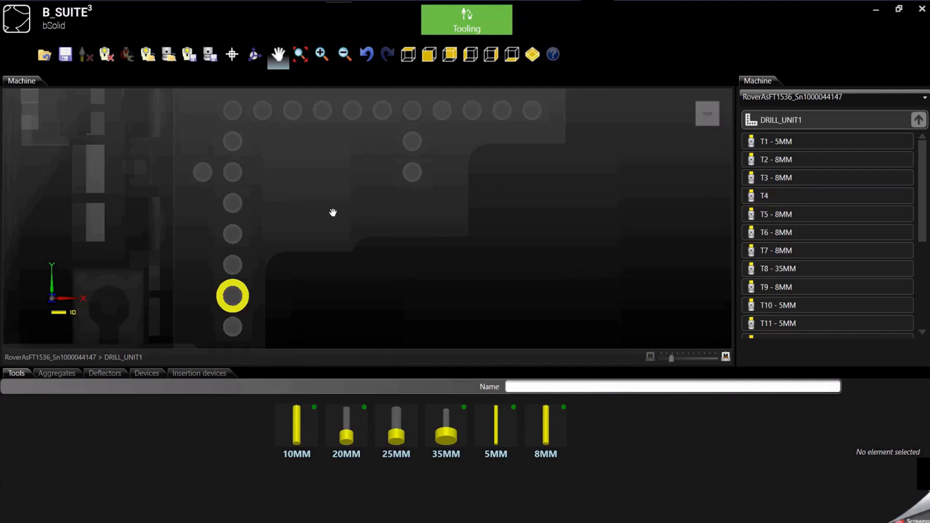
{"action": "mouse_move", "coordinate": [315, 258]}
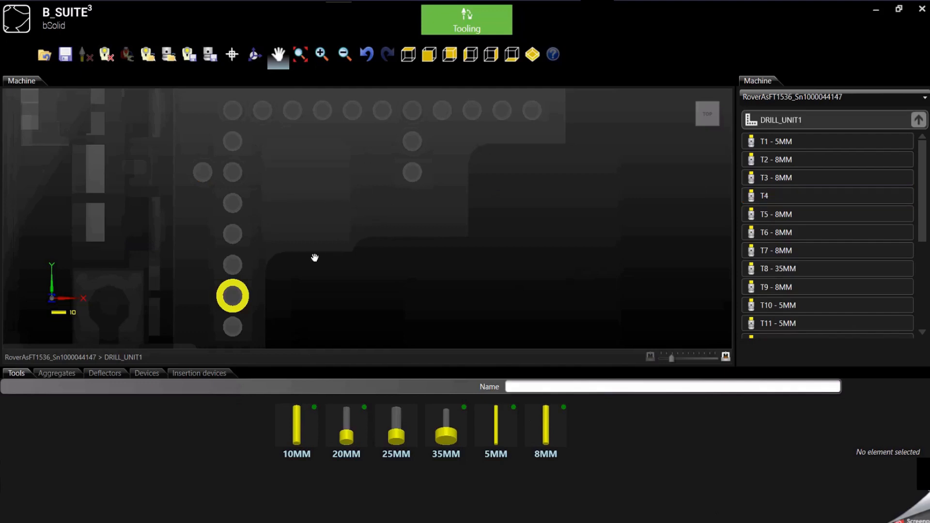
{"action": "mouse_move", "coordinate": [350, 159]}
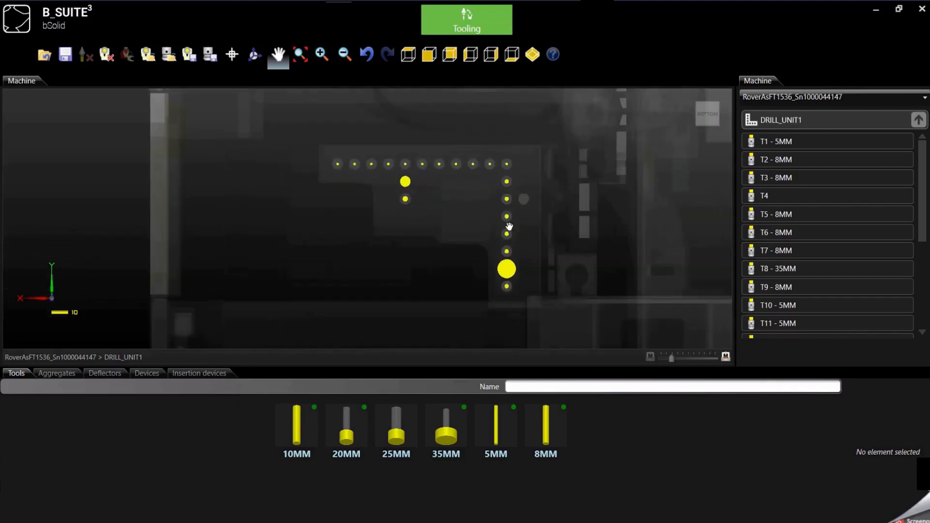
Pan the bottom view to frame the drilling head, showing the grey empty spindle.
{"action": "left_click_drag", "start_coordinate": [509, 226], "coordinate": [382, 155]}
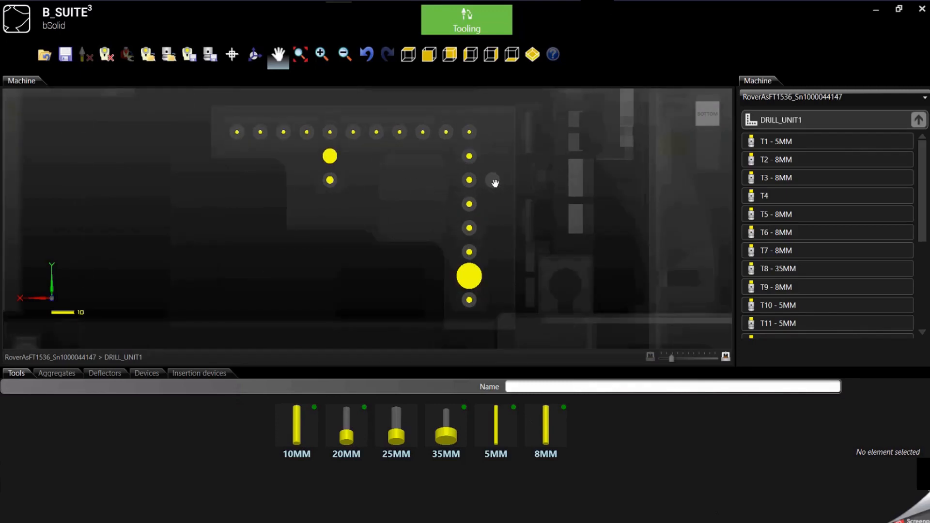
{"action": "mouse_move", "coordinate": [528, 212]}
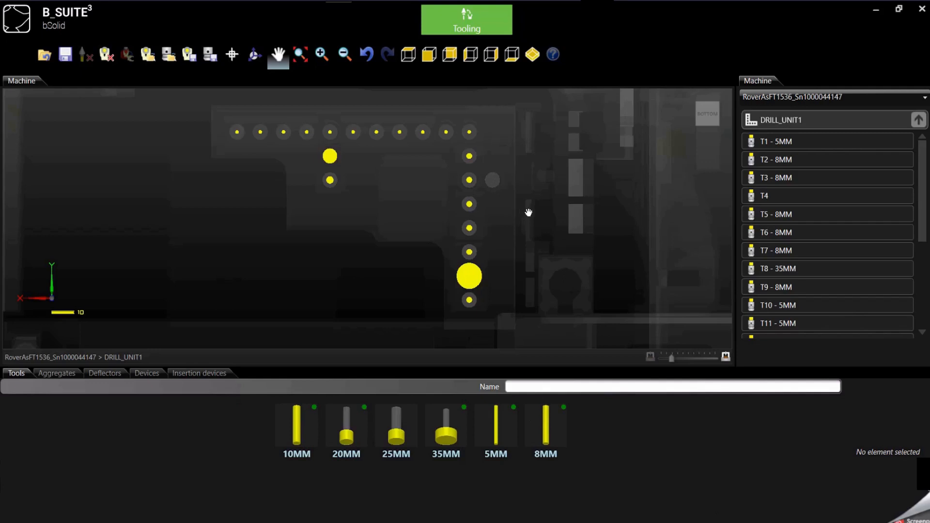
{"action": "mouse_move", "coordinate": [572, 238]}
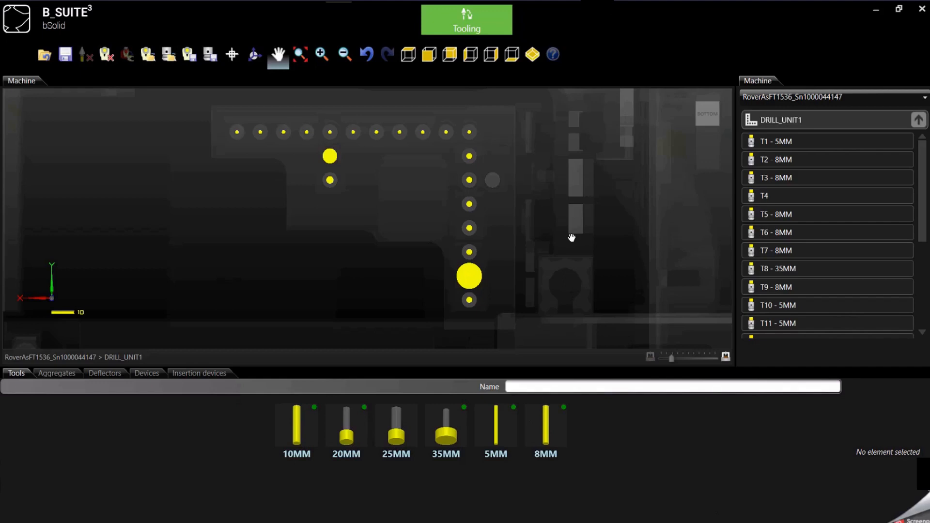
{"action": "mouse_move", "coordinate": [454, 474]}
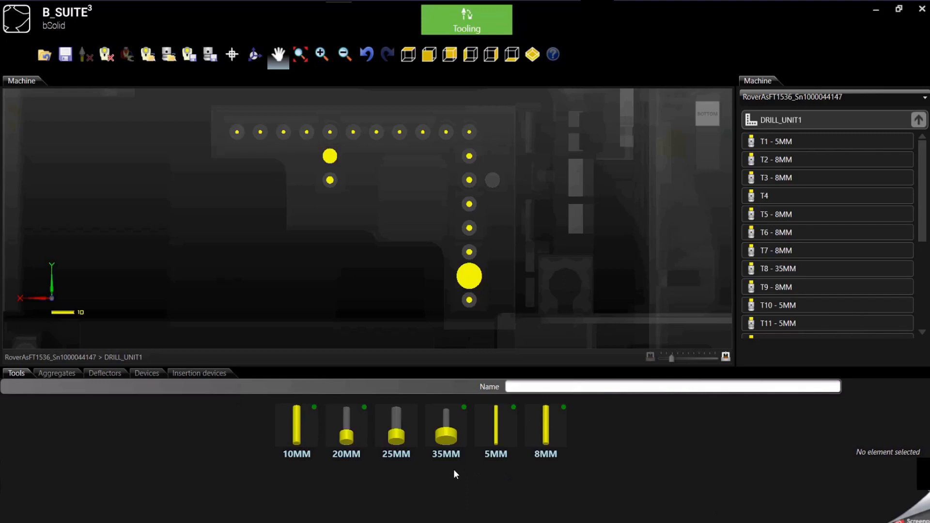
{"action": "mouse_move", "coordinate": [385, 487]}
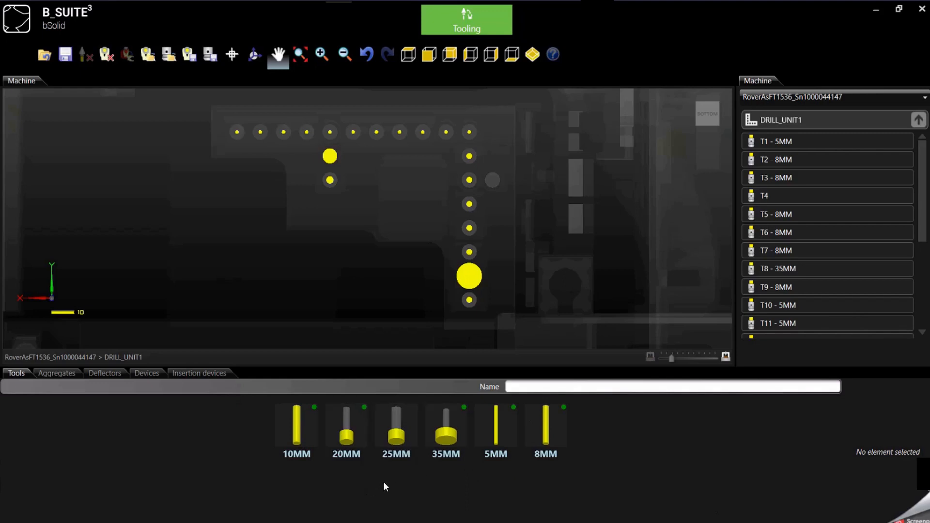
{"action": "mouse_move", "coordinate": [603, 473]}
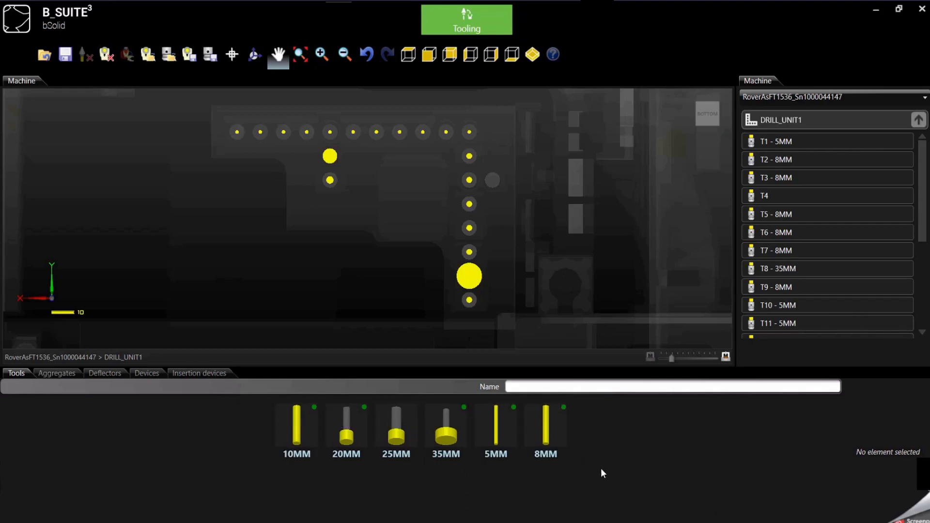
{"action": "mouse_move", "coordinate": [454, 191]}
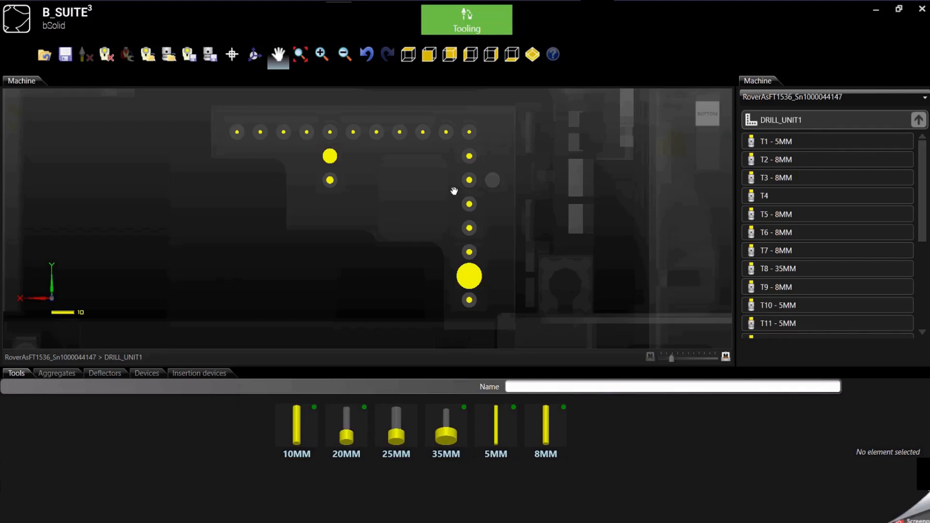
Select empty spindle T4 on the drilling head and load the 25MM tool.
{"action": "left_click", "coordinate": [395, 426]}
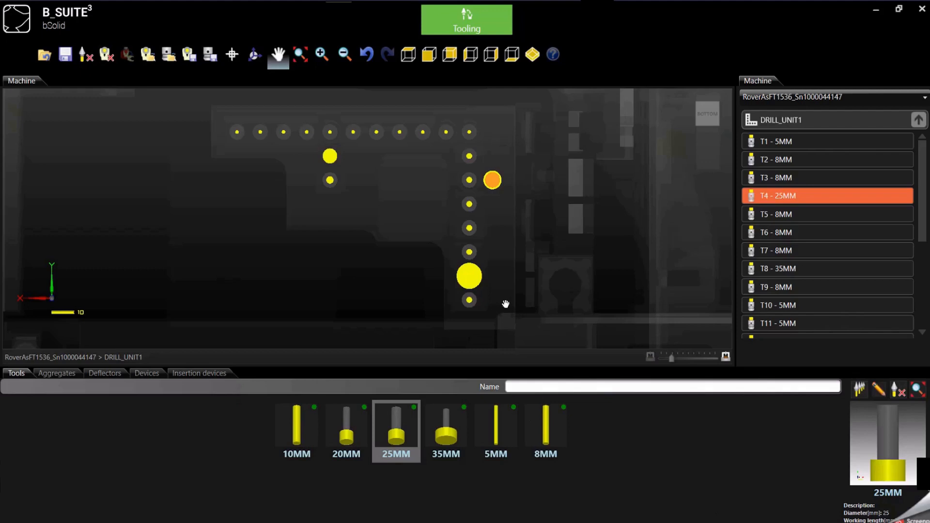
{"action": "mouse_move", "coordinate": [492, 242]}
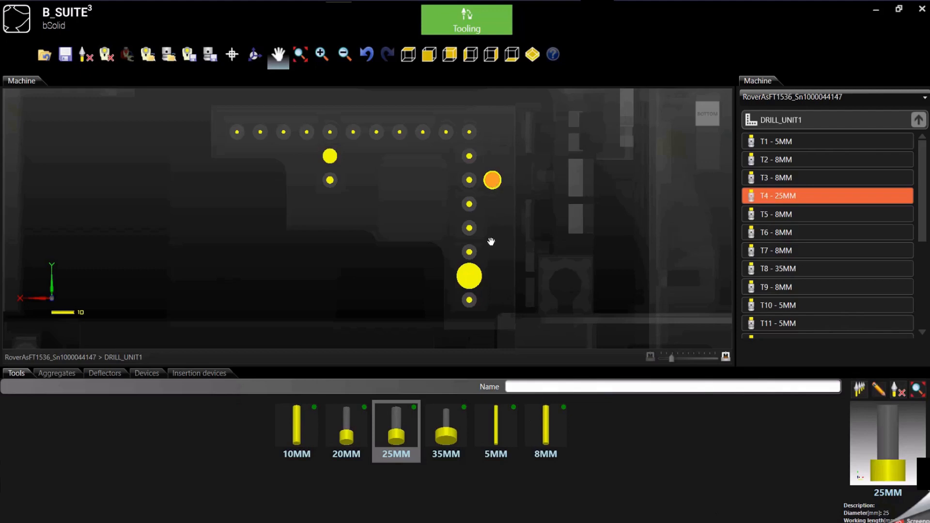
{"action": "mouse_move", "coordinate": [730, 283]}
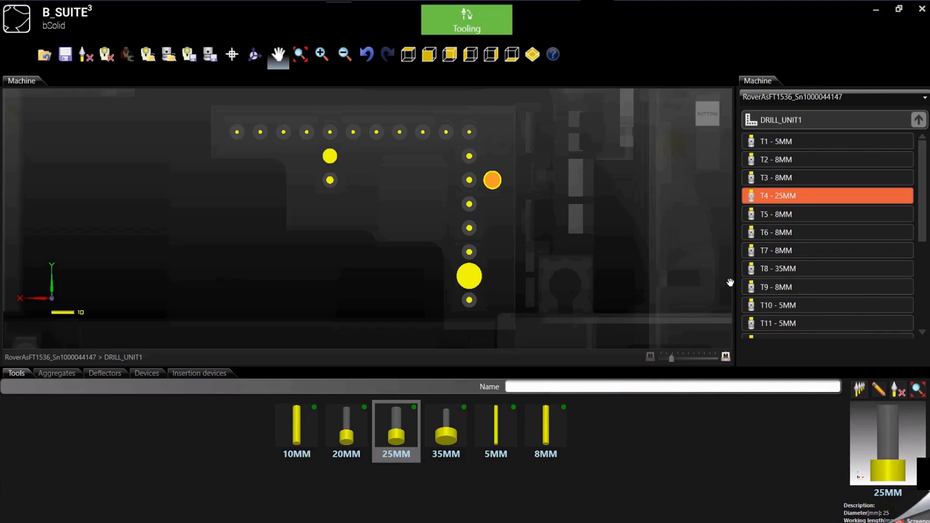
{"action": "mouse_move", "coordinate": [787, 204]}
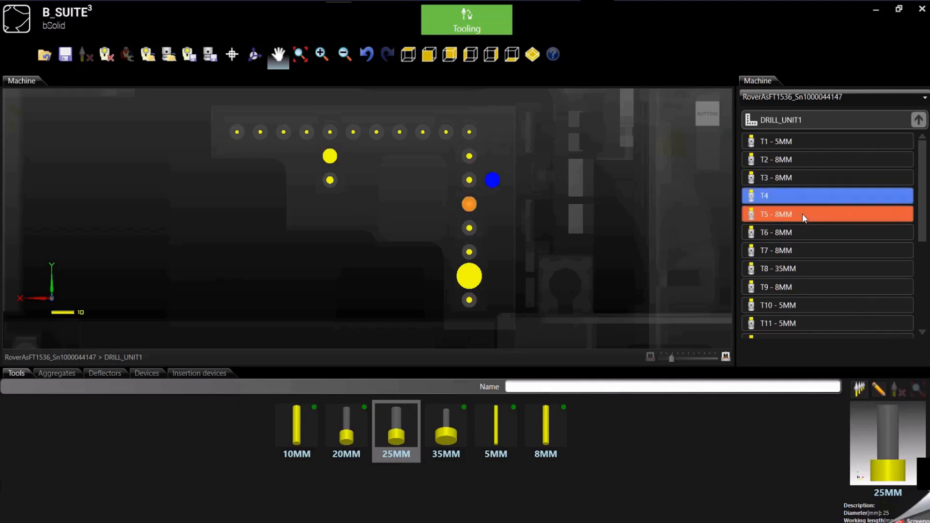
{"action": "left_click", "coordinate": [804, 214]}
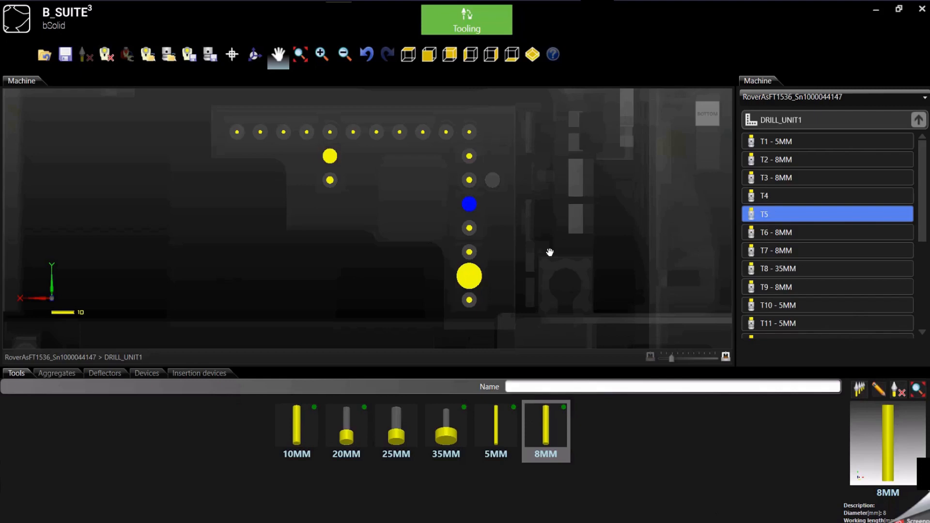
{"action": "mouse_move", "coordinate": [769, 214]}
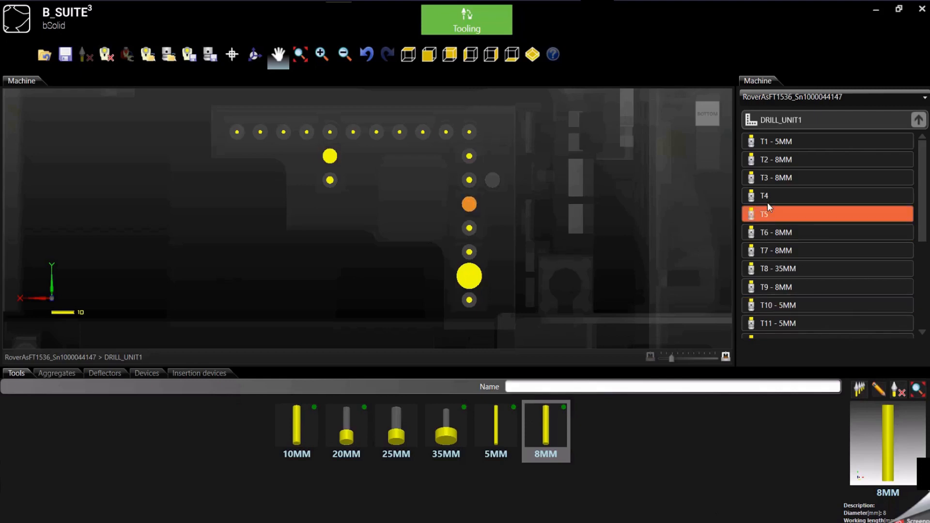
{"action": "left_click", "coordinate": [771, 196]}
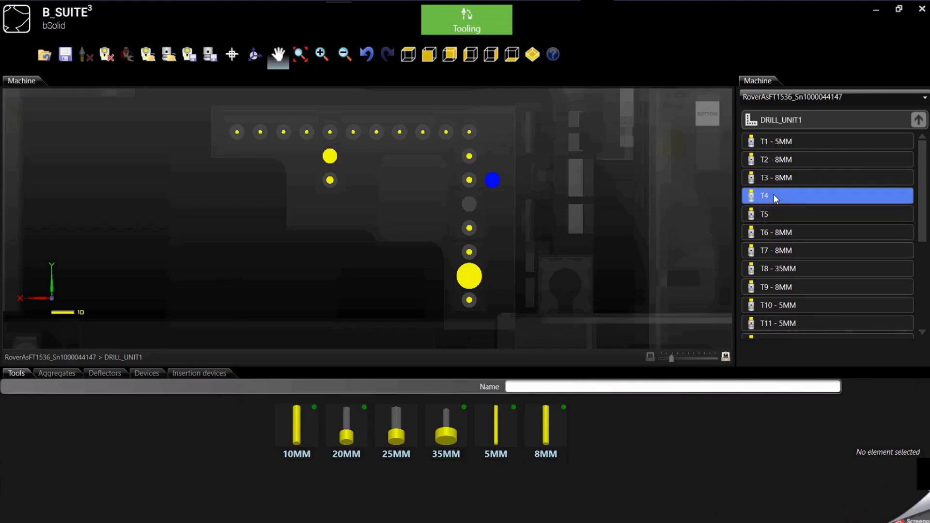
{"action": "left_click", "coordinate": [766, 214]}
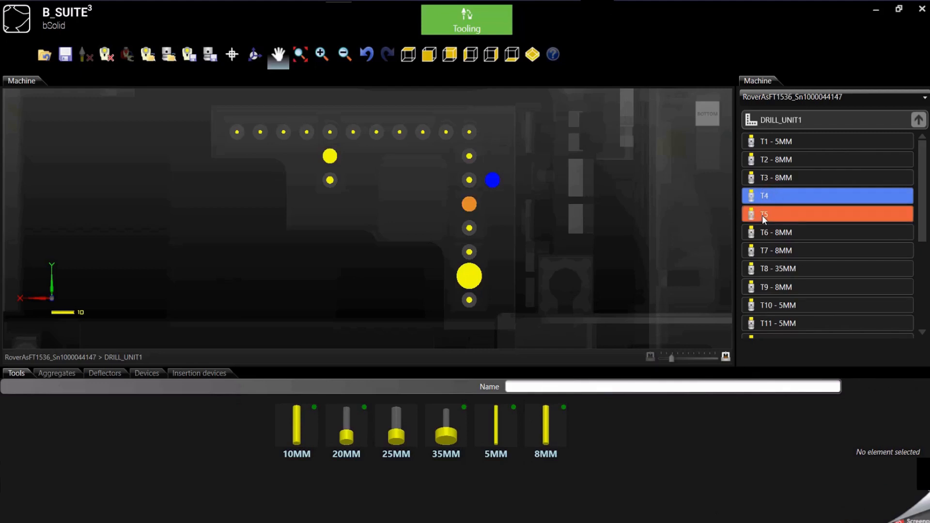
{"action": "left_click", "coordinate": [396, 426]}
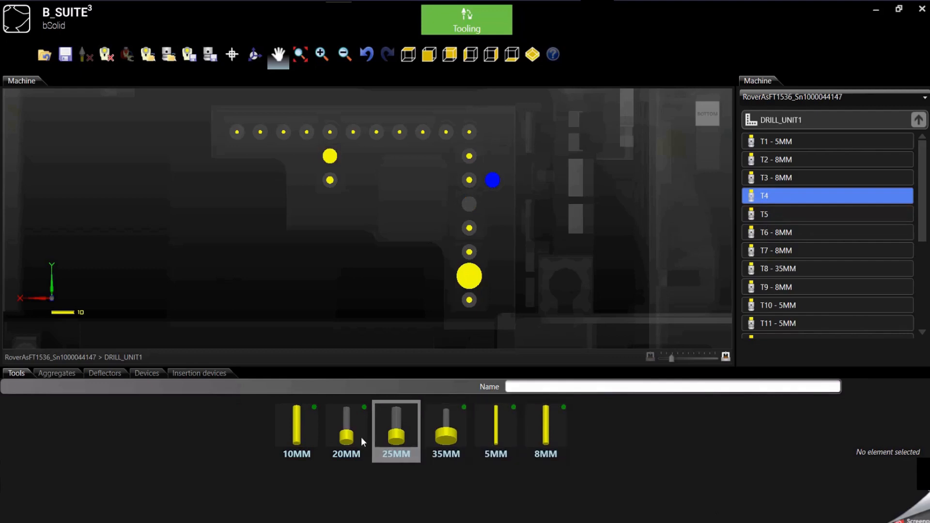
Compare the 5MM and 20MM tools, then load the 10MM drill into spindle T4.
{"action": "left_click", "coordinate": [496, 431]}
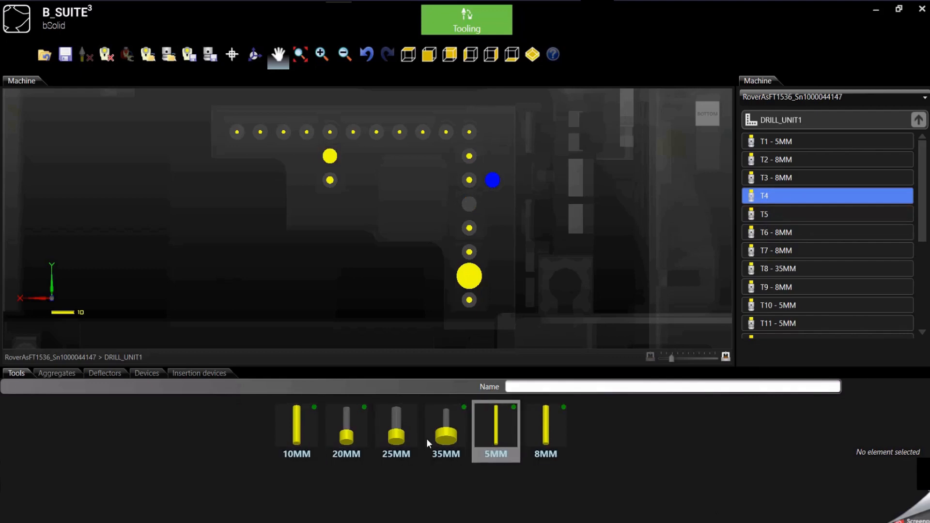
{"action": "left_click", "coordinate": [346, 430]}
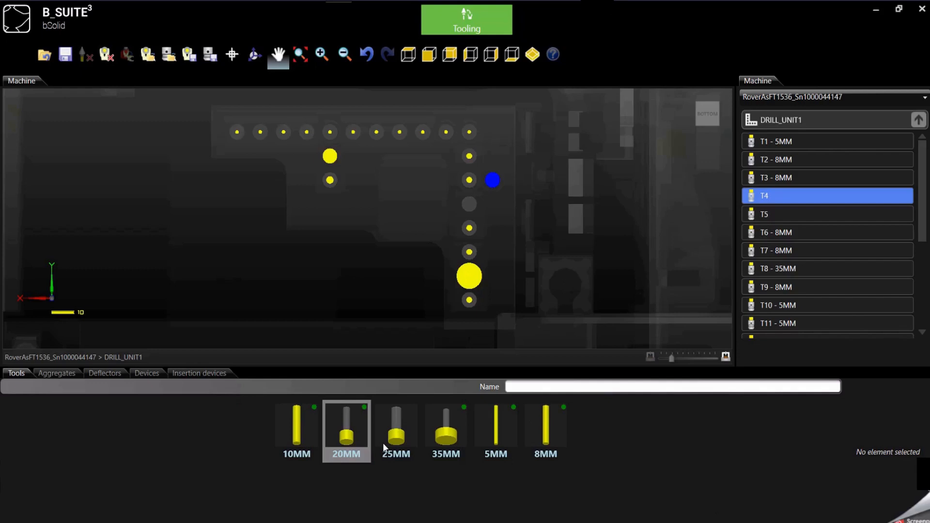
{"action": "left_click", "coordinate": [297, 431]}
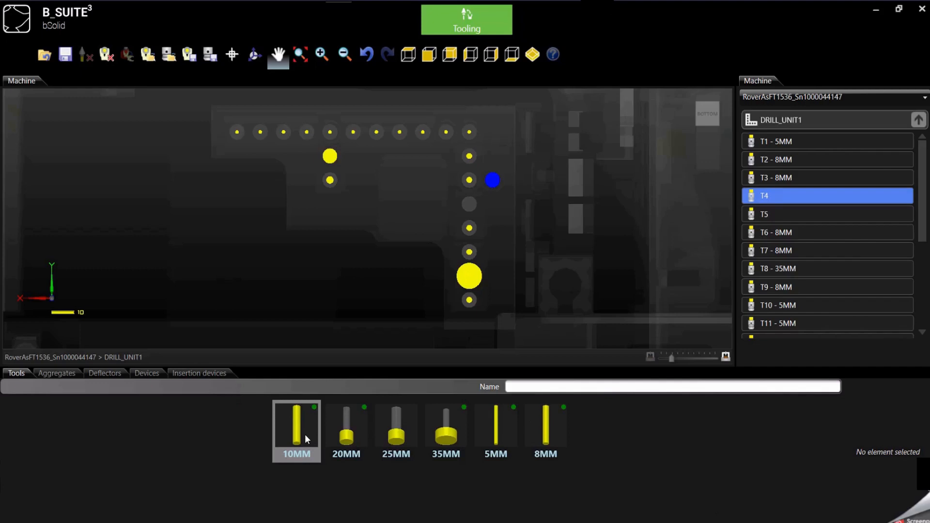
{"action": "left_click", "coordinate": [825, 196]}
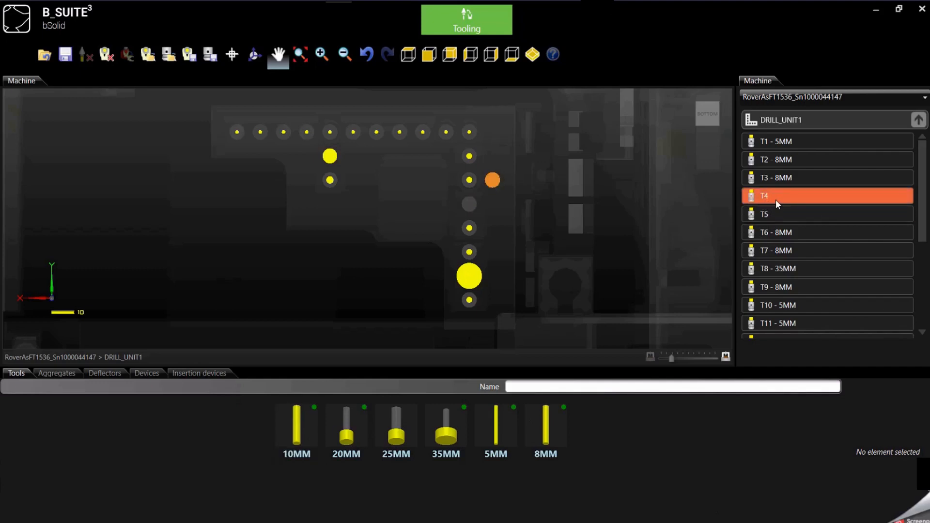
{"action": "mouse_move", "coordinate": [691, 265]}
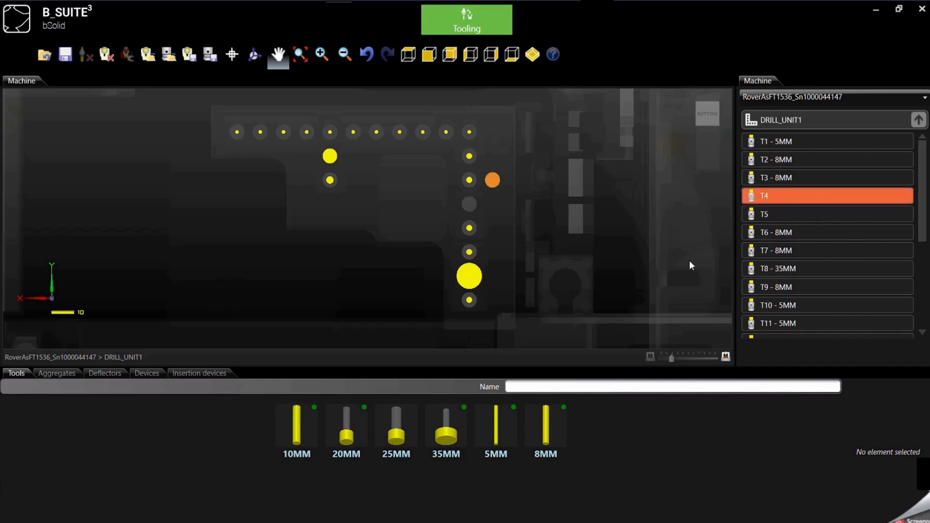
{"action": "left_click", "coordinate": [296, 427]}
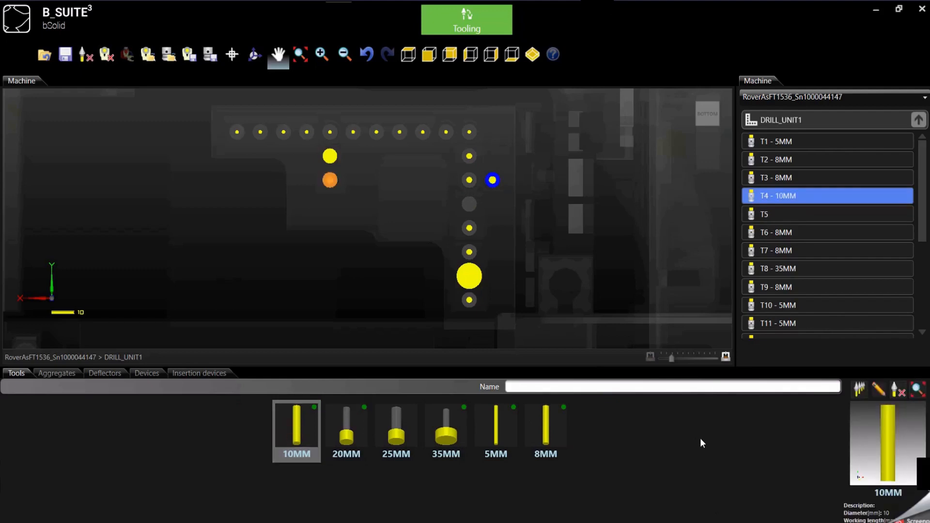
{"action": "mouse_move", "coordinate": [786, 228]}
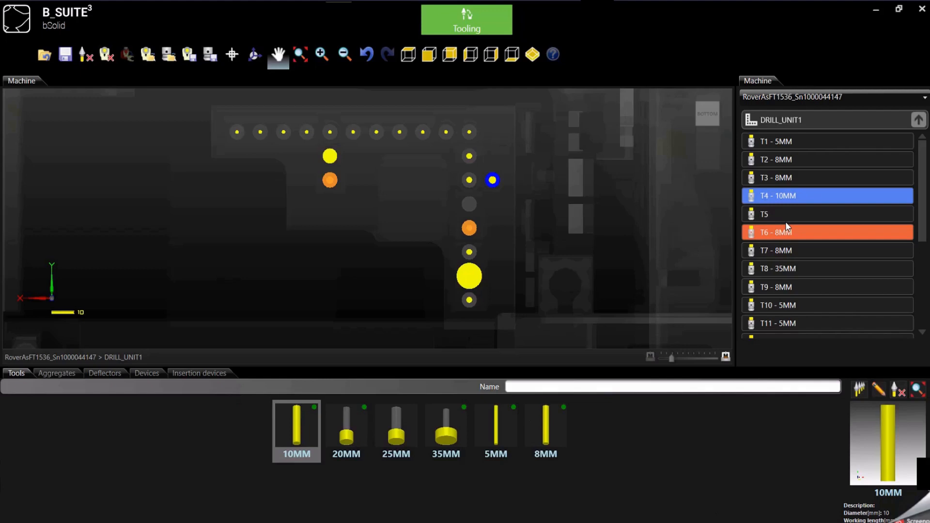
Load the 25MM drill into spindle T5 and return to the machine's unit list.
{"action": "left_click", "coordinate": [824, 214]}
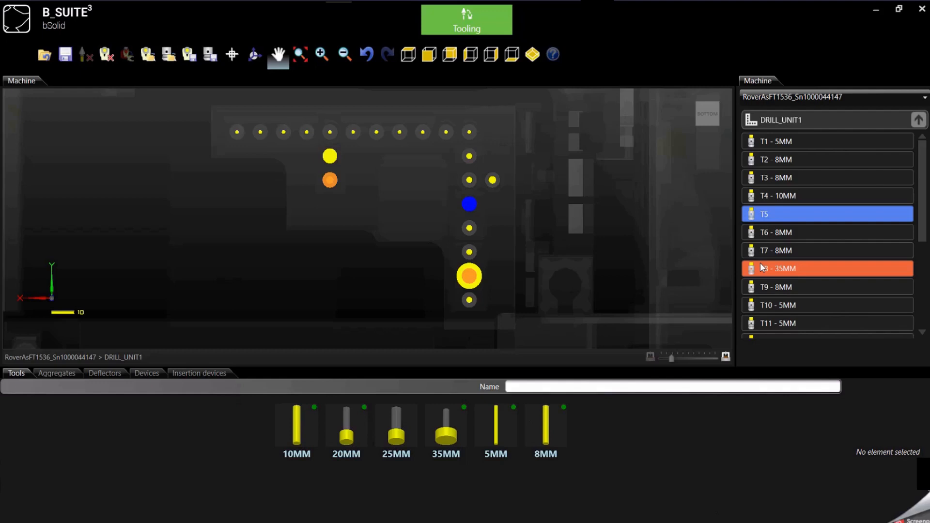
{"action": "left_click", "coordinate": [396, 431]}
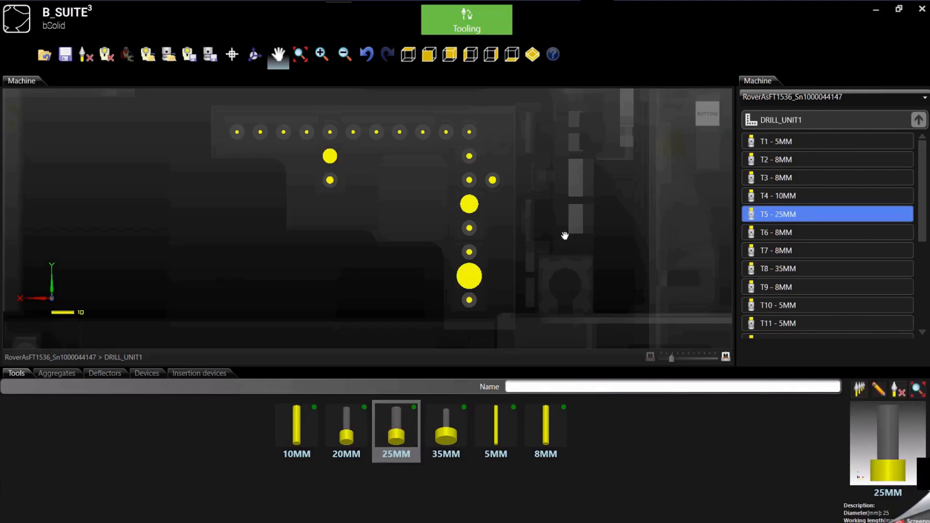
{"action": "mouse_move", "coordinate": [395, 235]}
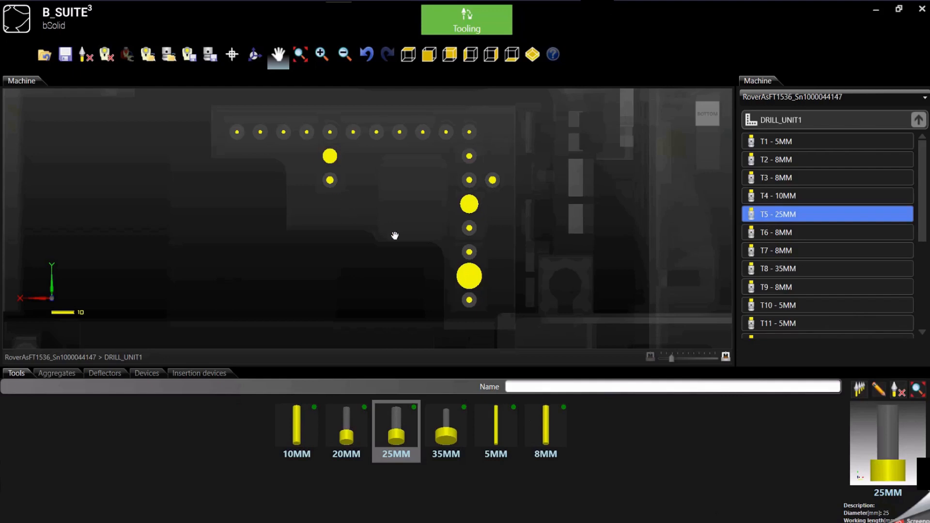
{"action": "left_click", "coordinate": [919, 119]}
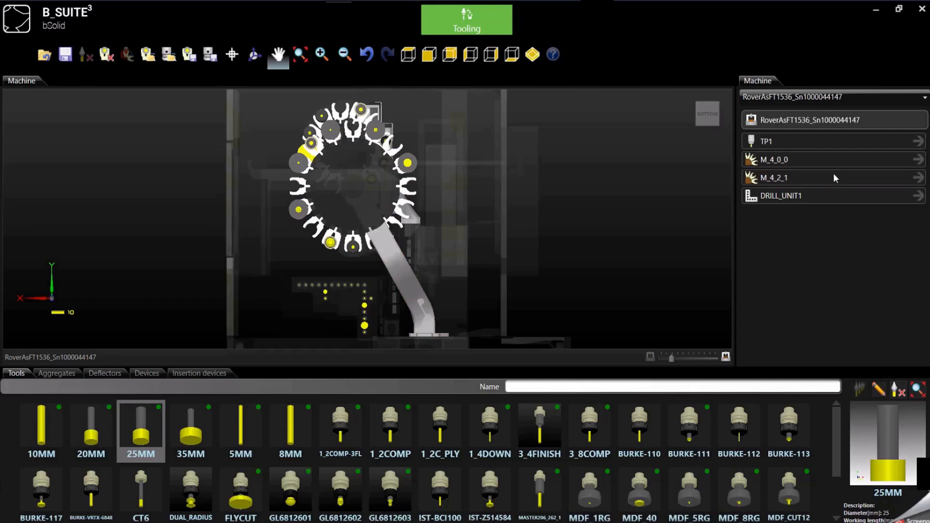
Open magazine M_4_2_1 and load BURKE-VRTX-6848 into pocket TCH5.
{"action": "left_click", "coordinate": [774, 177]}
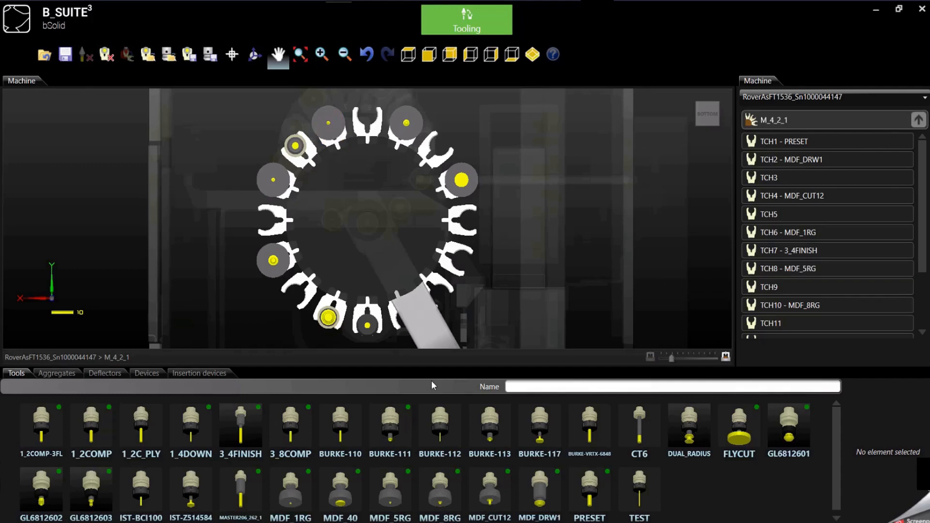
{"action": "left_click", "coordinate": [824, 214]}
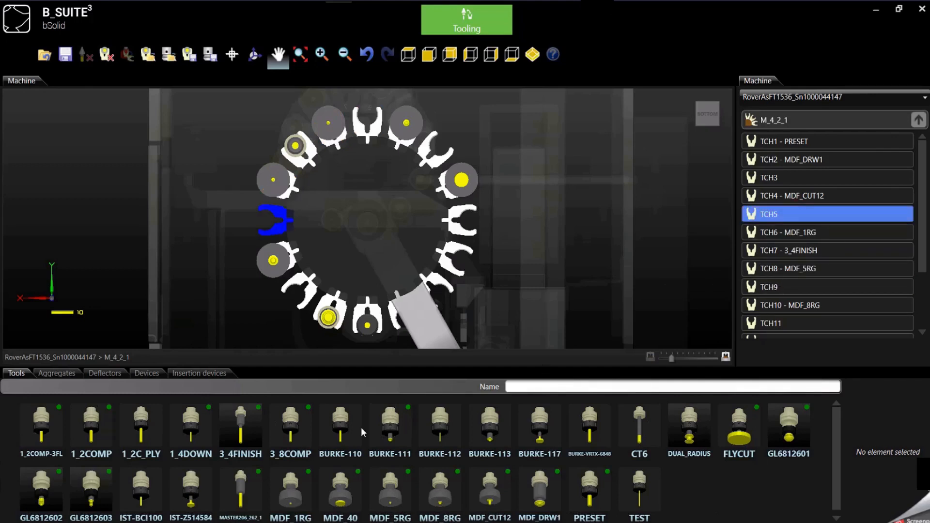
{"action": "left_click", "coordinate": [539, 425]}
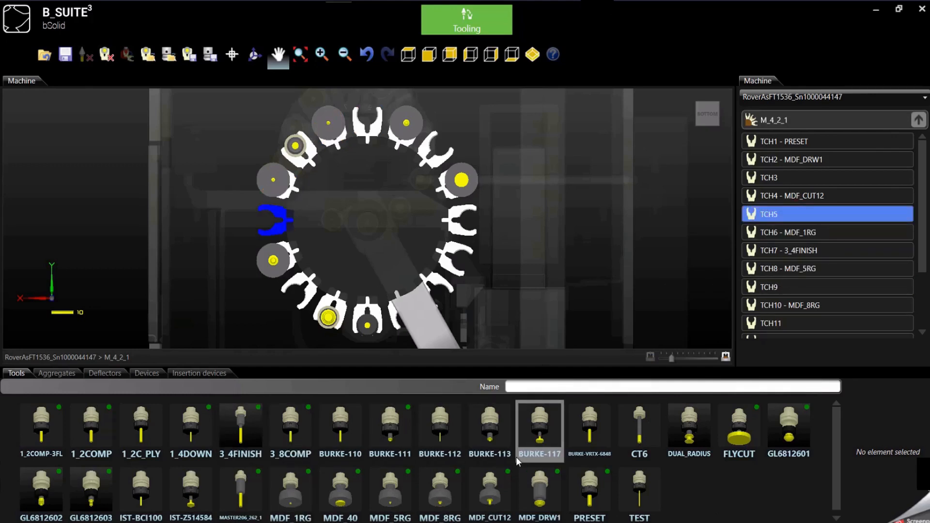
{"action": "left_click", "coordinate": [589, 429]}
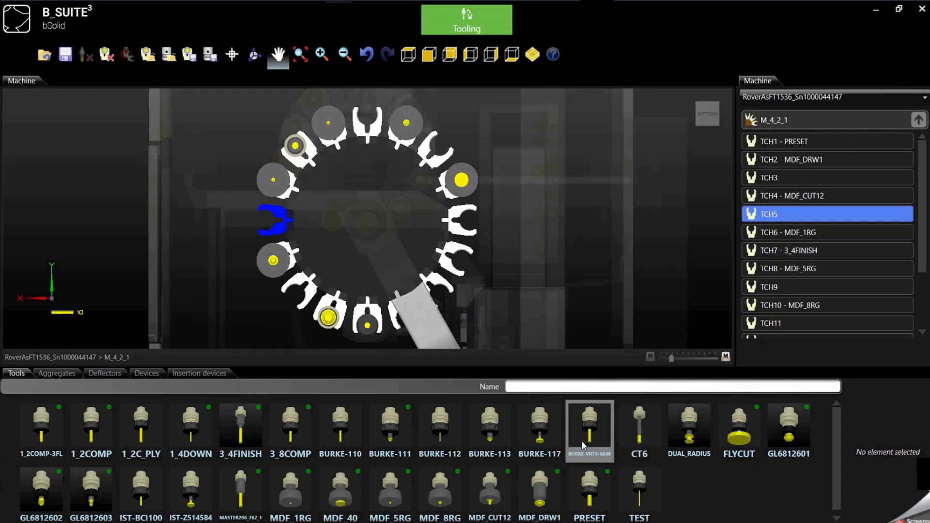
{"action": "mouse_move", "coordinate": [600, 435]}
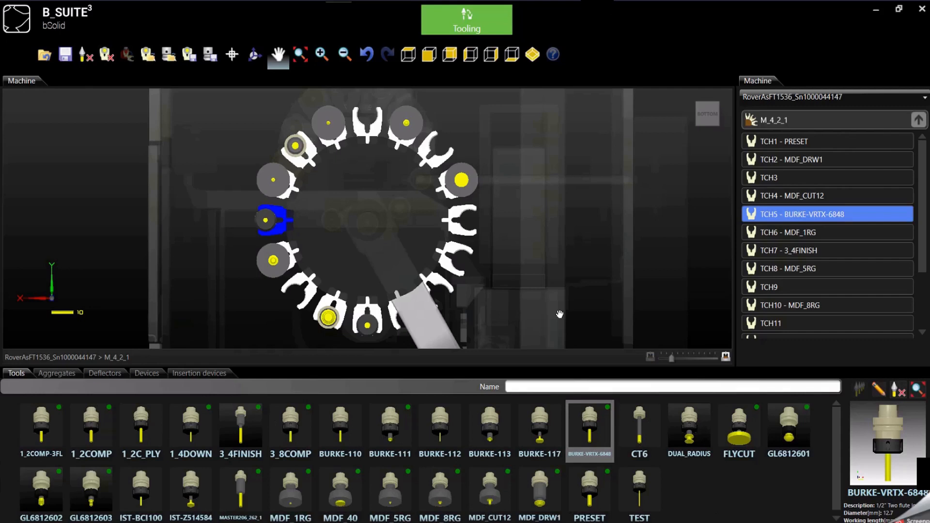
{"action": "mouse_move", "coordinate": [15, 98]}
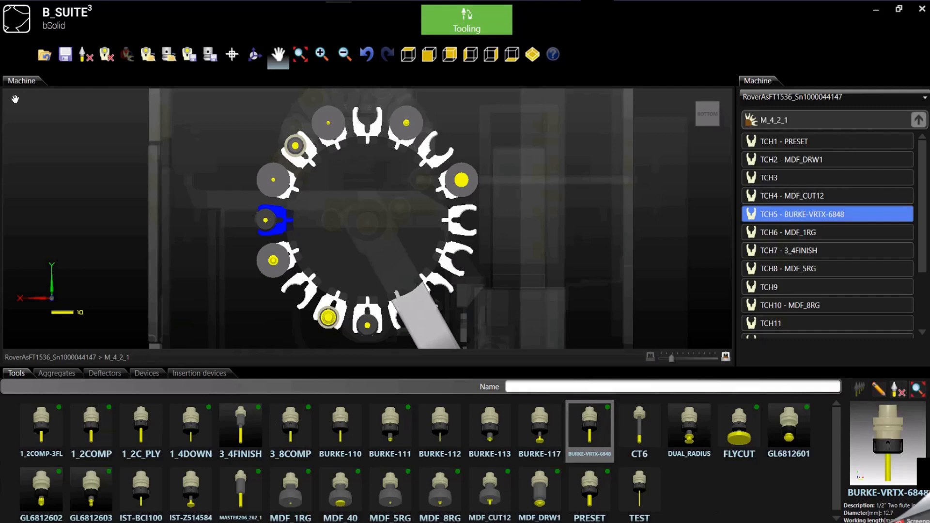
{"action": "mouse_move", "coordinate": [65, 82]}
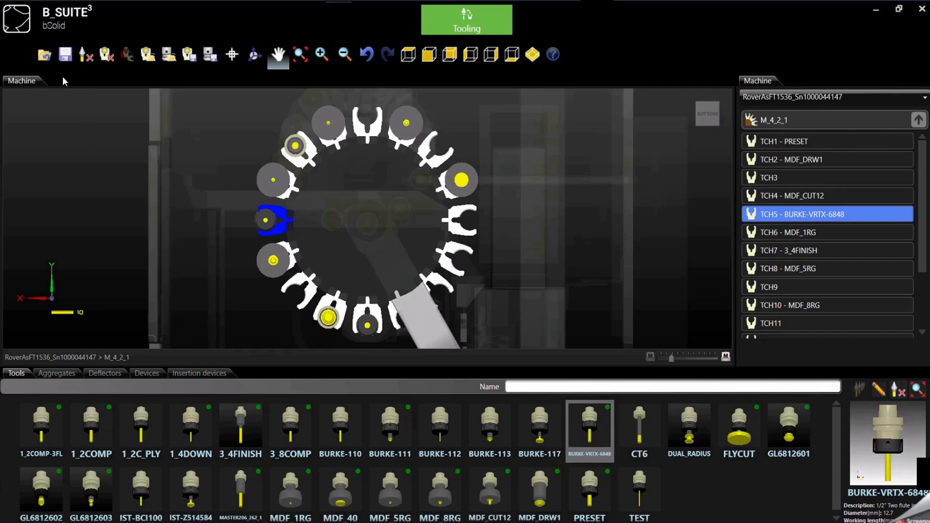
{"action": "mouse_move", "coordinate": [65, 54]}
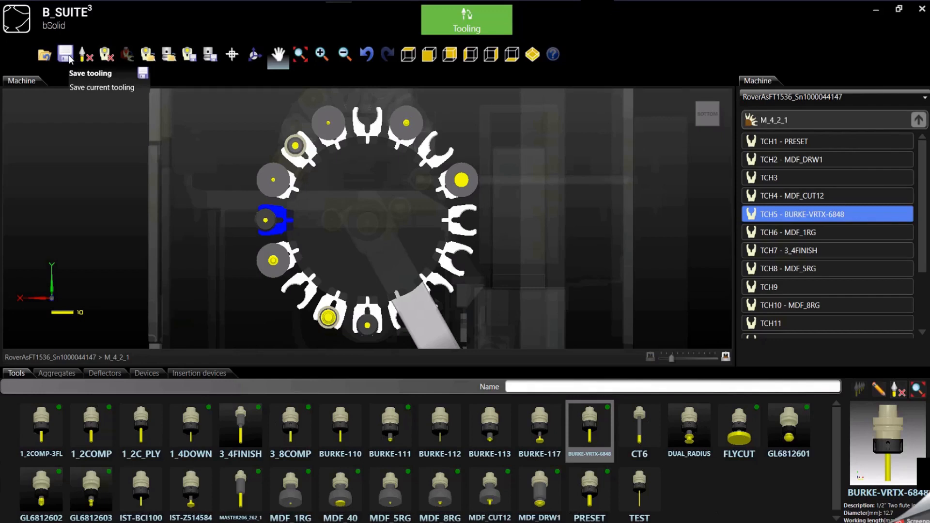